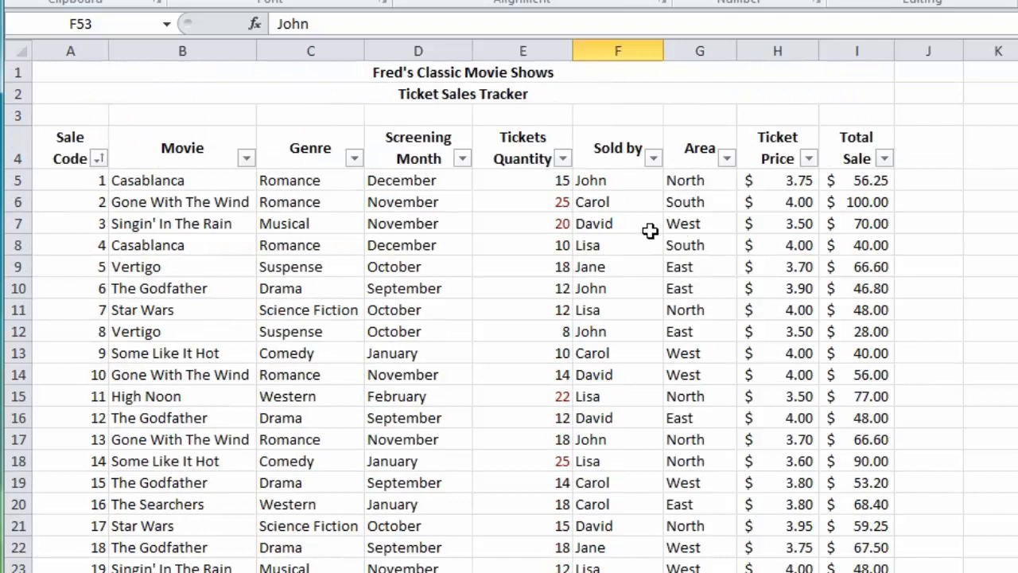
mouse_move(85, 186)
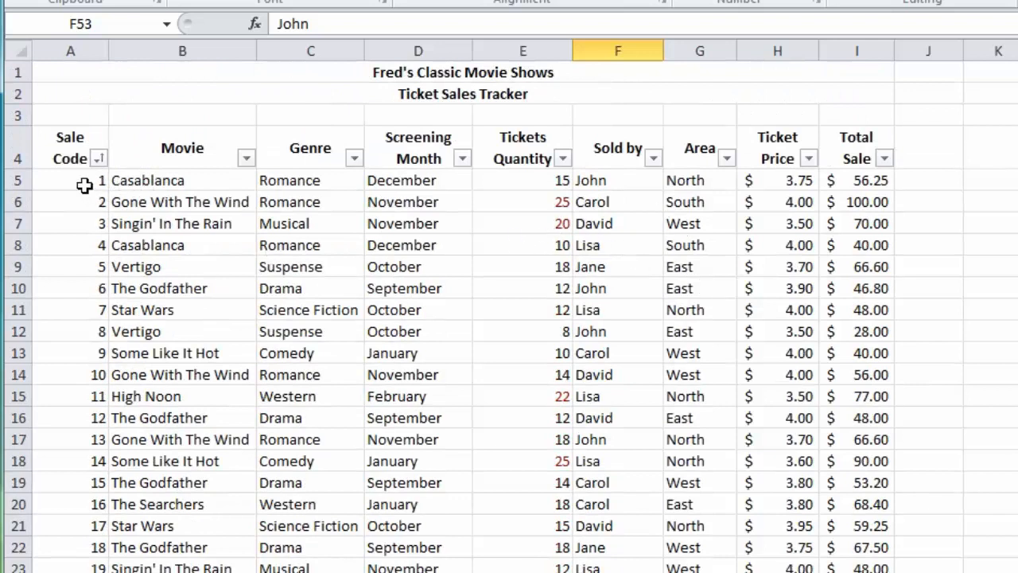
mouse_move(434, 240)
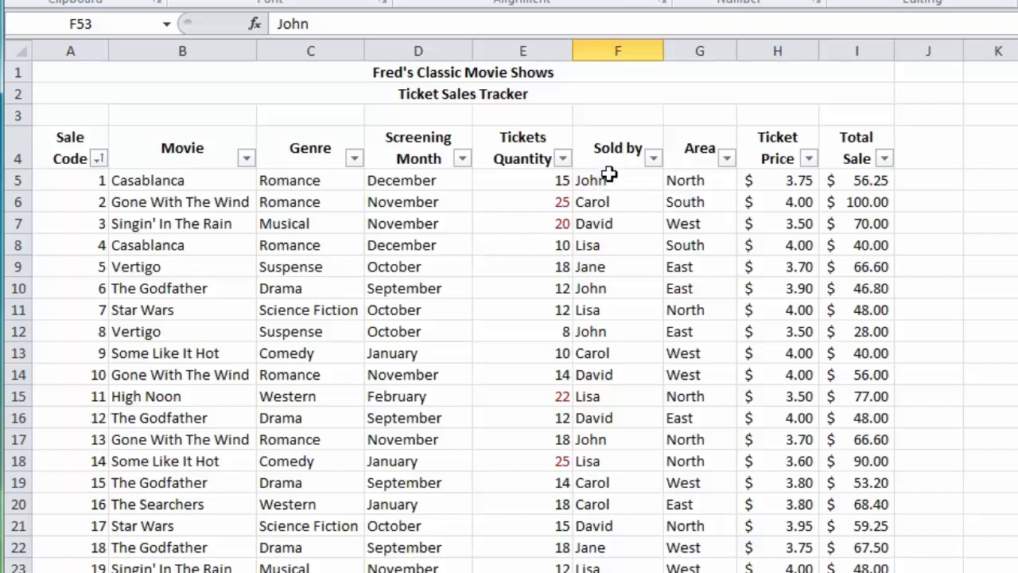
mouse_move(628, 245)
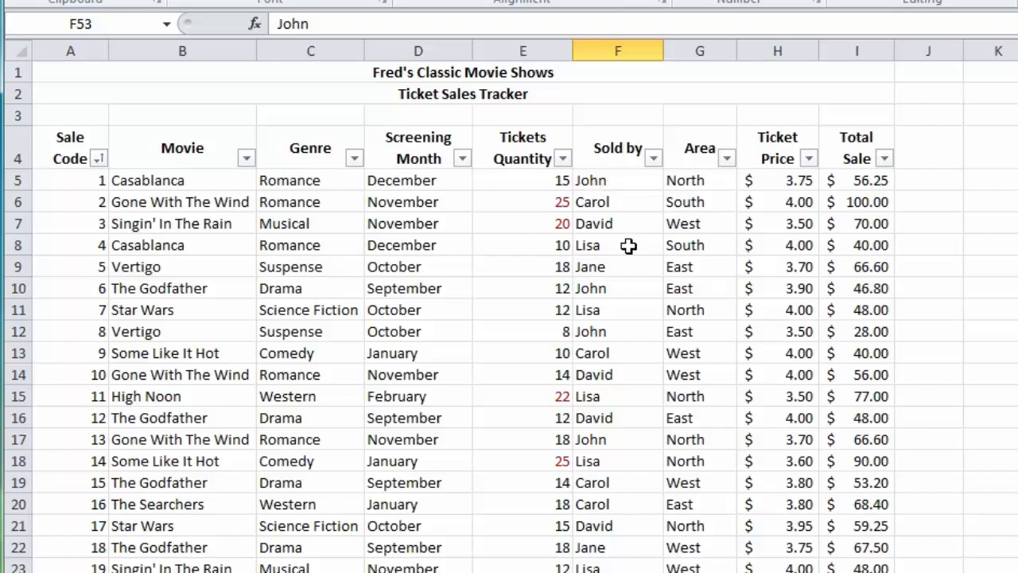
mouse_move(620, 208)
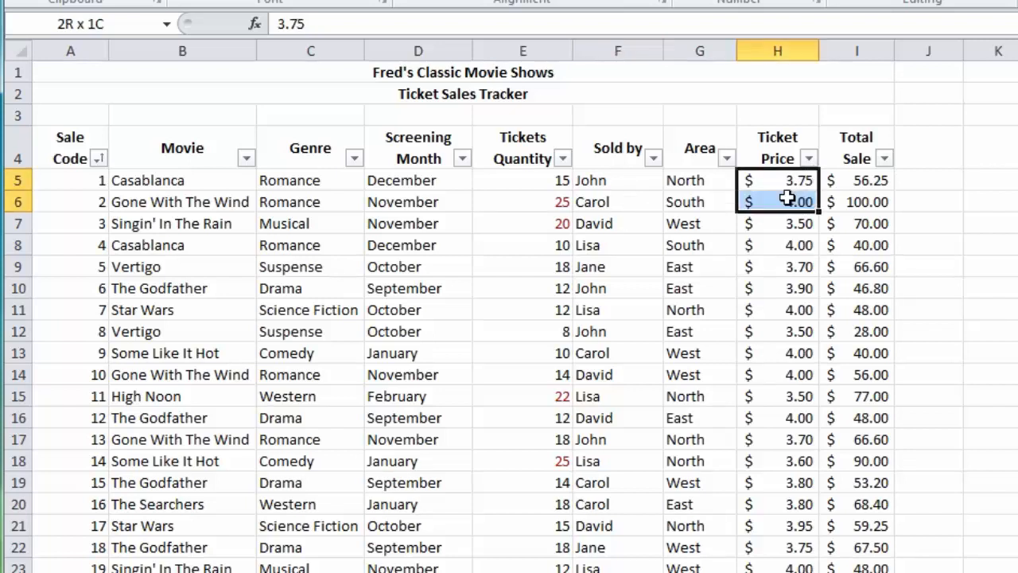
Step: Scroll below the ticket data to reveal the empty Sales Report grid for the five salespeople
left_click_drag(777, 201, 777, 266)
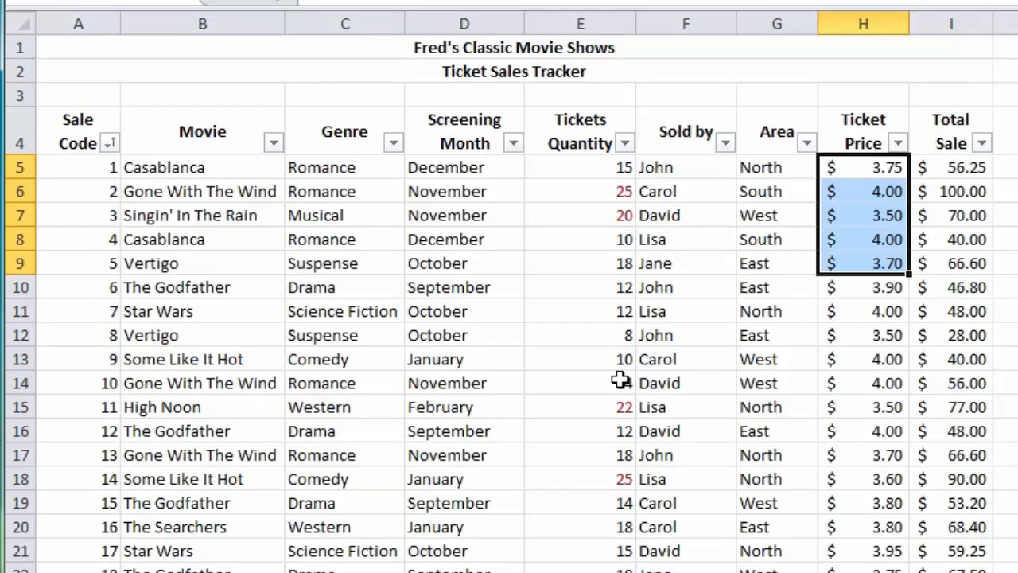
mouse_move(560, 334)
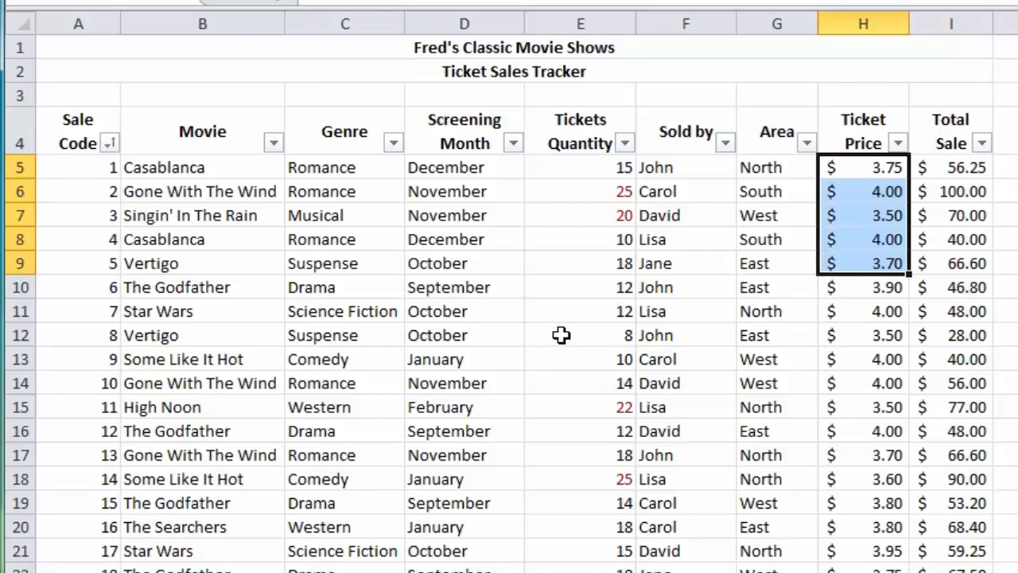
scroll("down", 3)
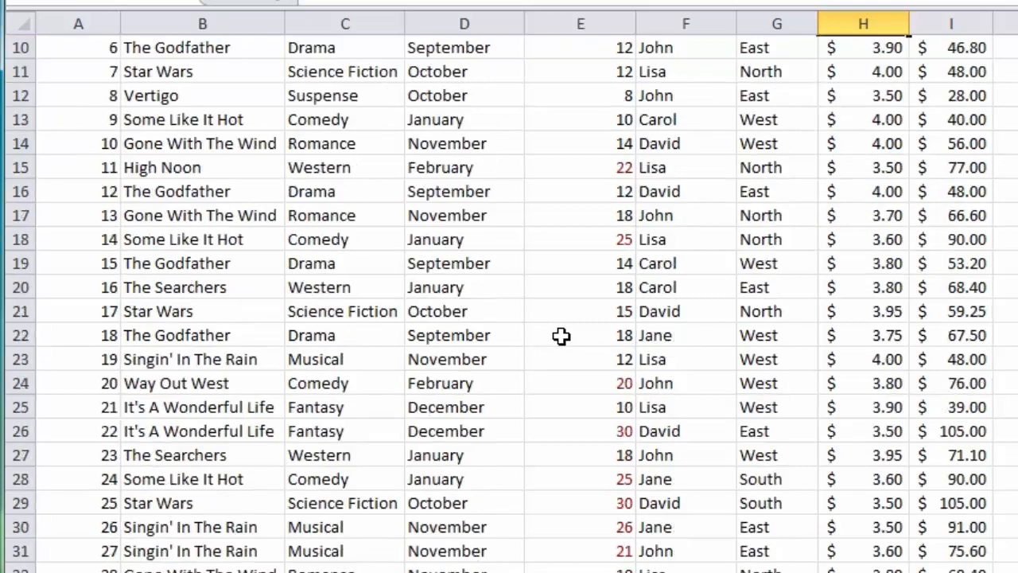
scroll("down", 3)
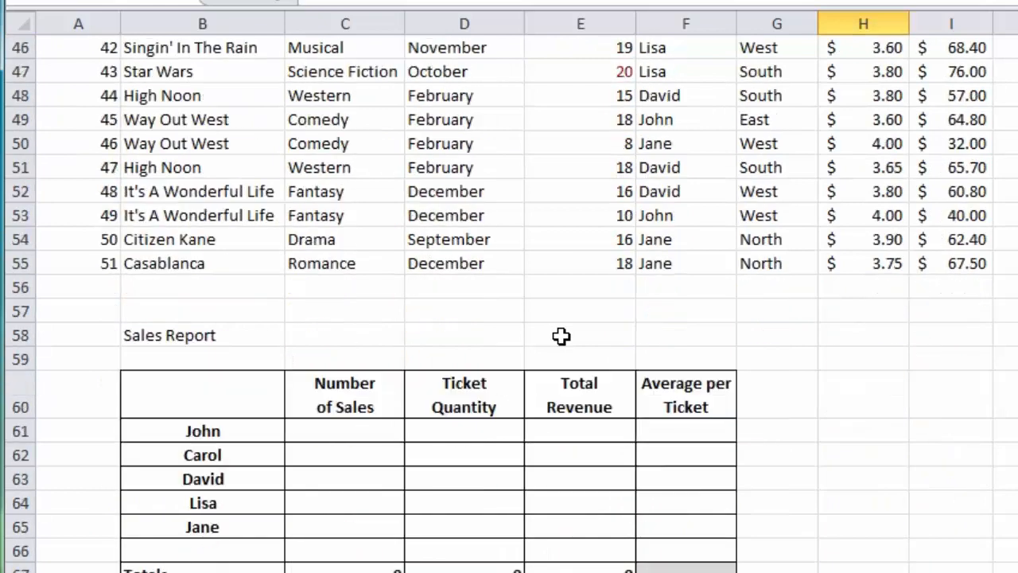
scroll("down", 3)
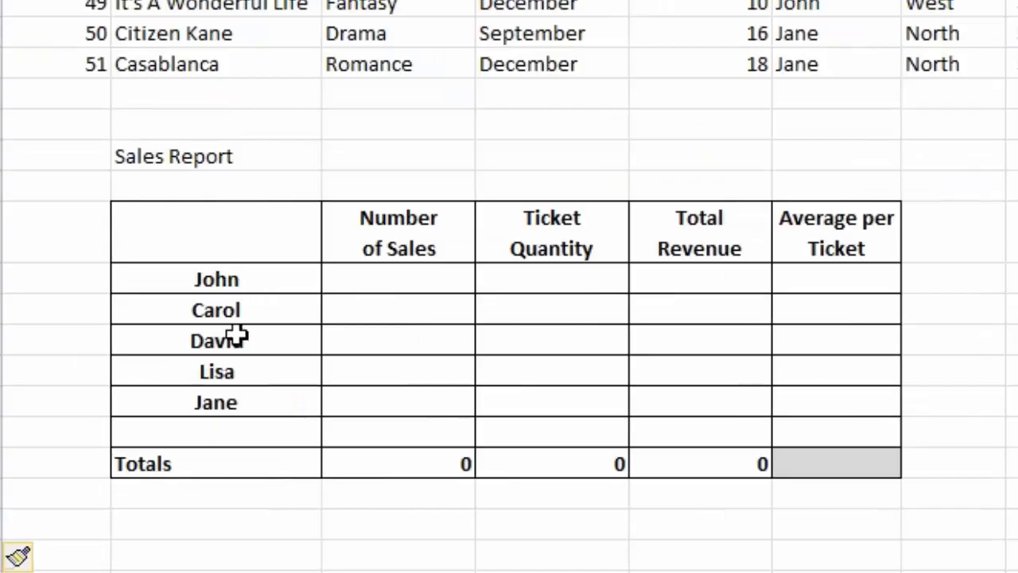
mouse_move(389, 271)
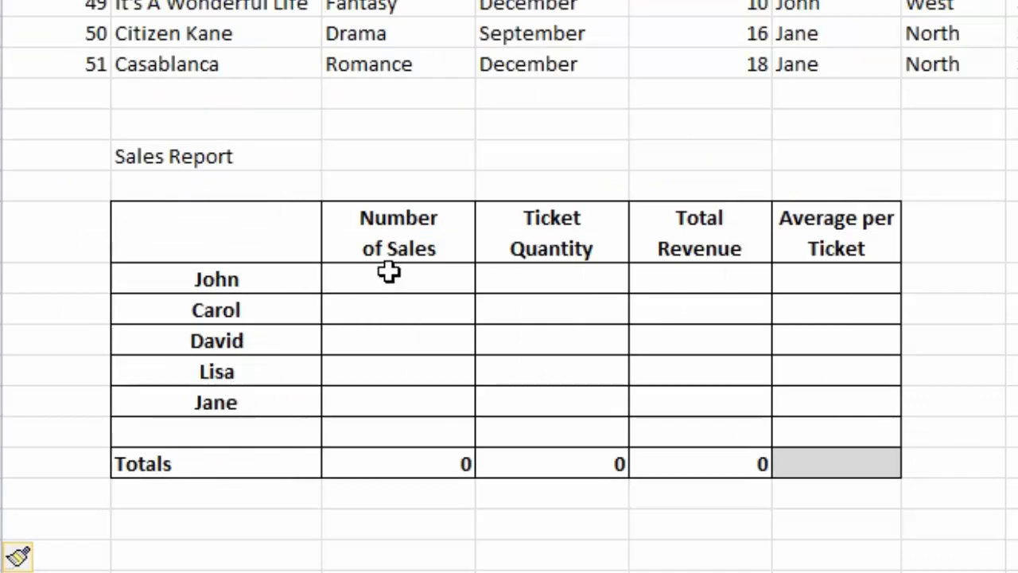
mouse_move(394, 374)
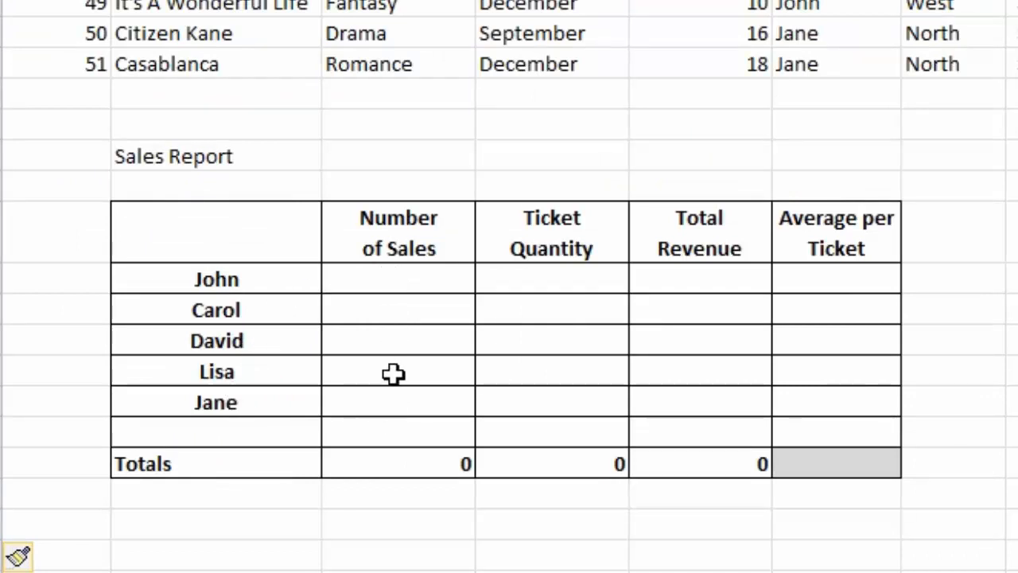
mouse_move(539, 435)
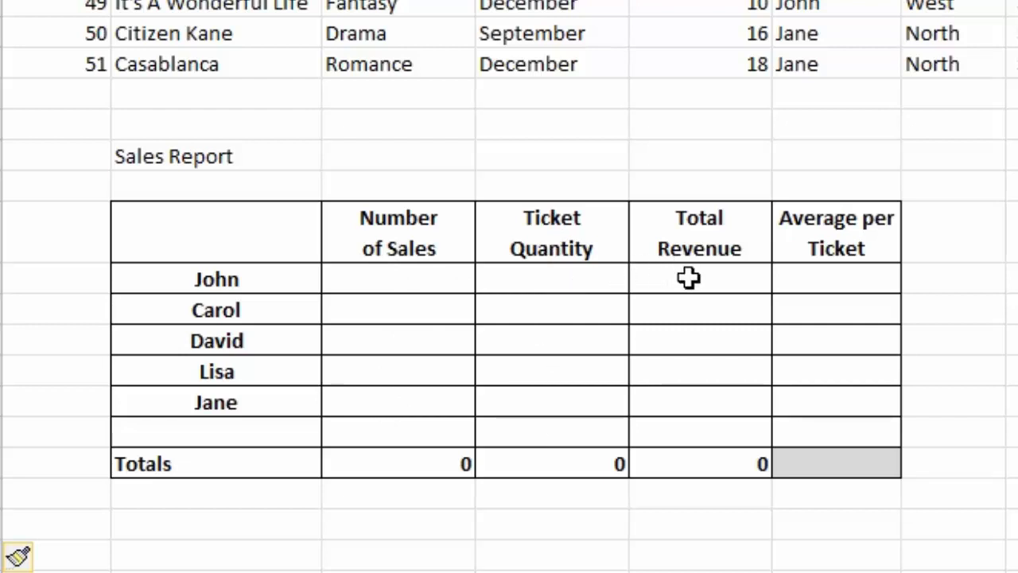
mouse_move(738, 232)
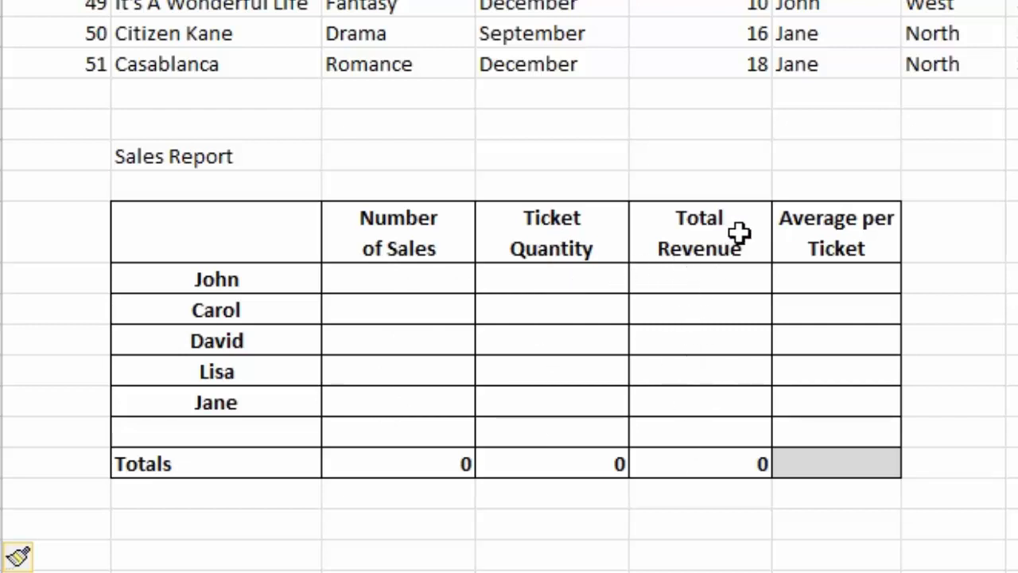
mouse_move(835, 295)
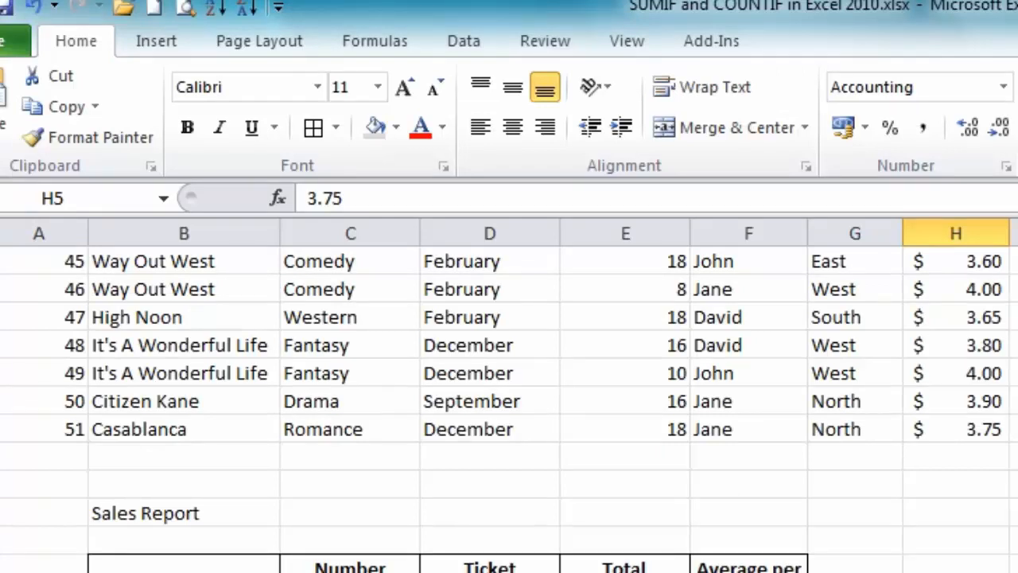
mouse_move(417, 435)
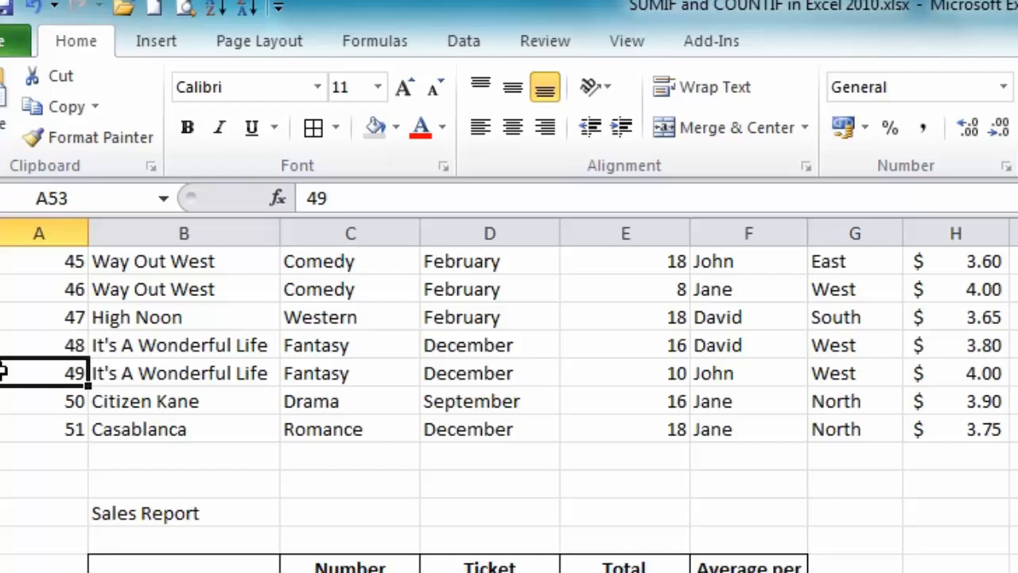
mouse_move(626, 41)
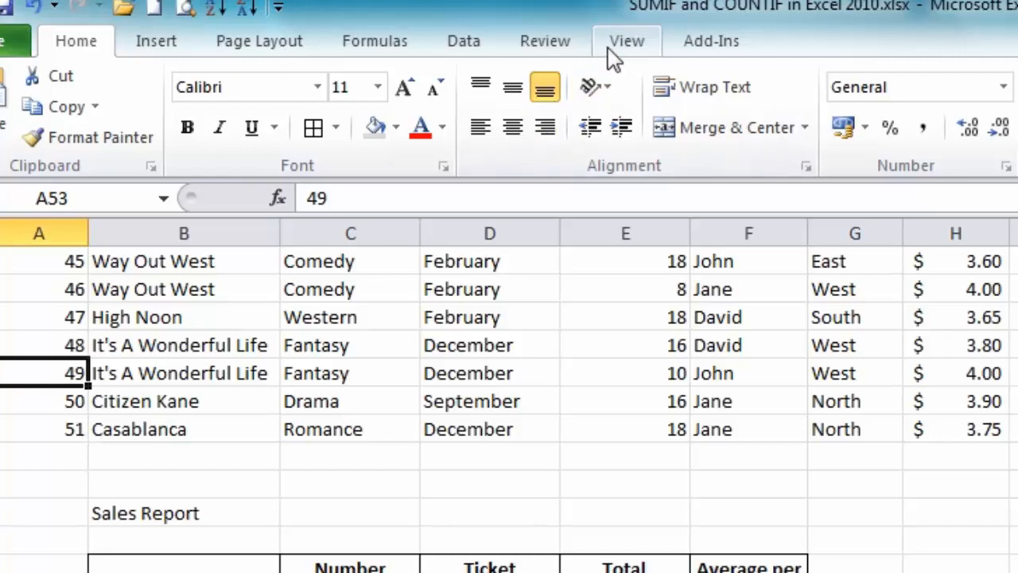
Step: Split the window into two panes, ticket data above and the Sales Report below
left_click(626, 41)
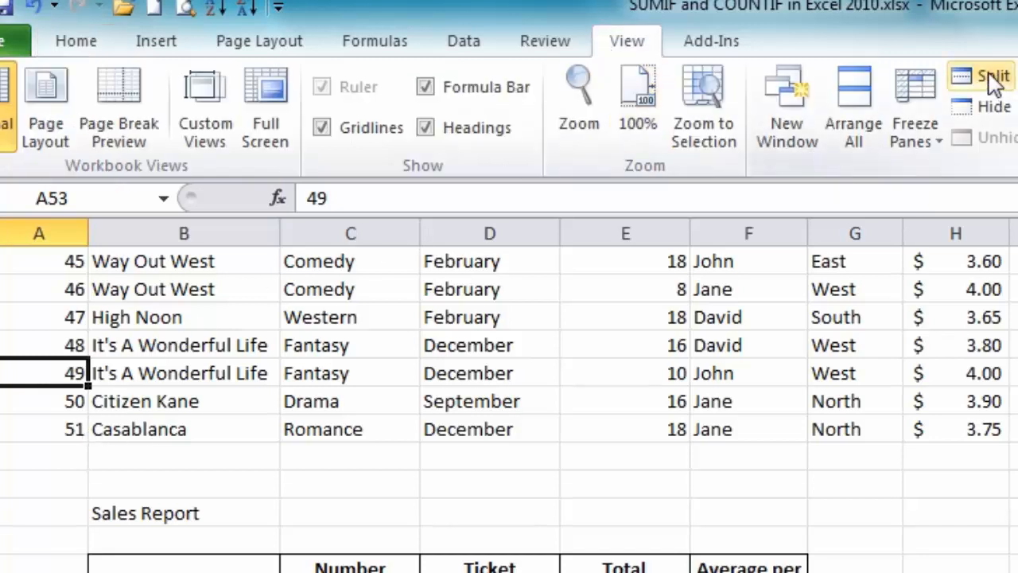
left_click(990, 75)
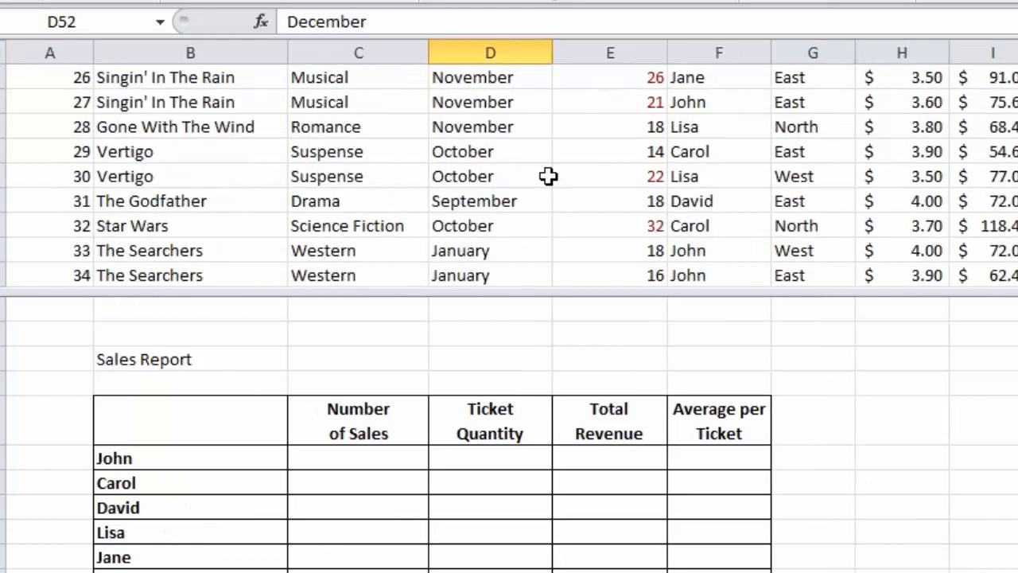
mouse_move(362, 462)
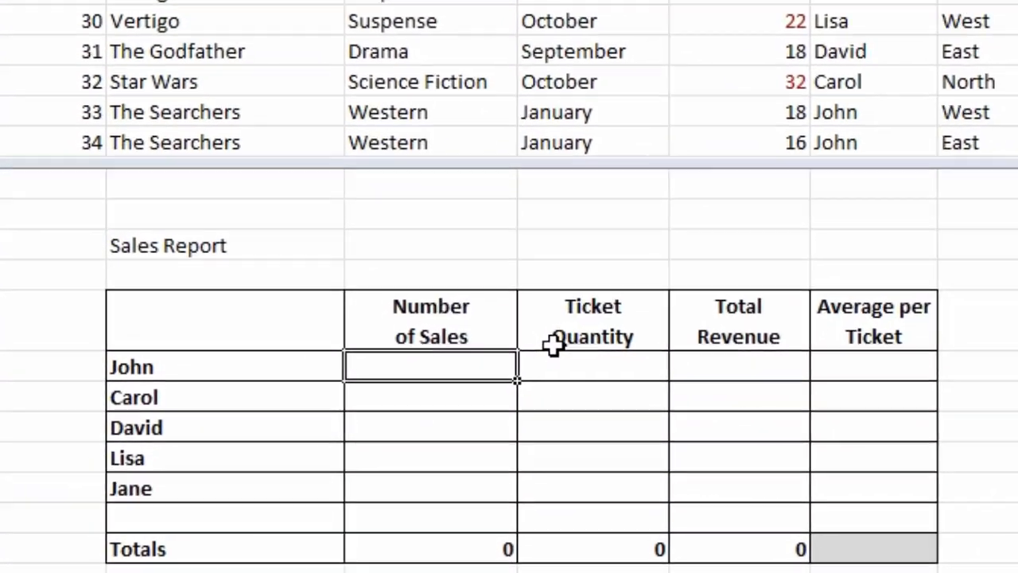
Step: Type =countif( in John's Number of Sales cell to begin the count
scroll("down", 3)
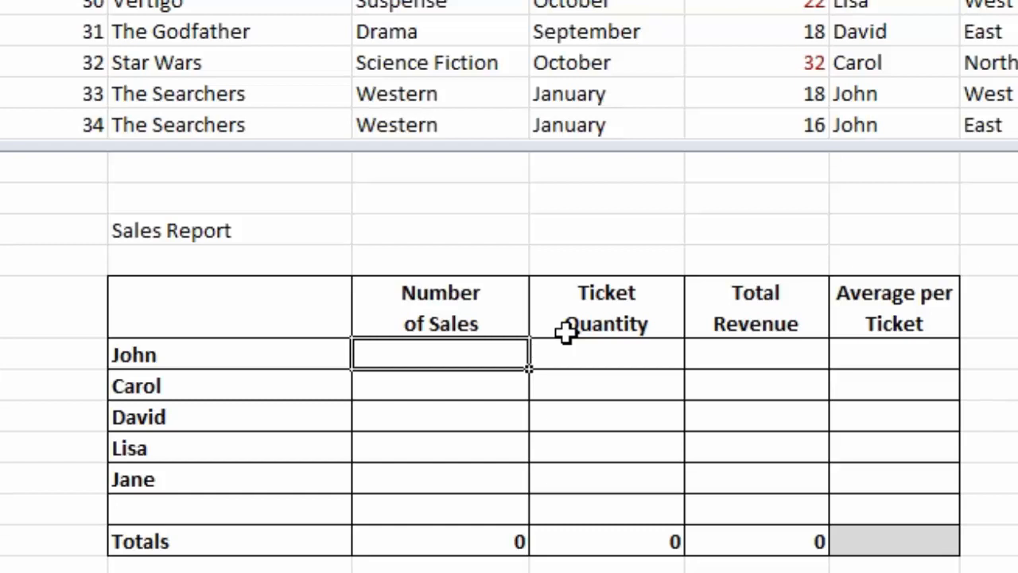
type("=")
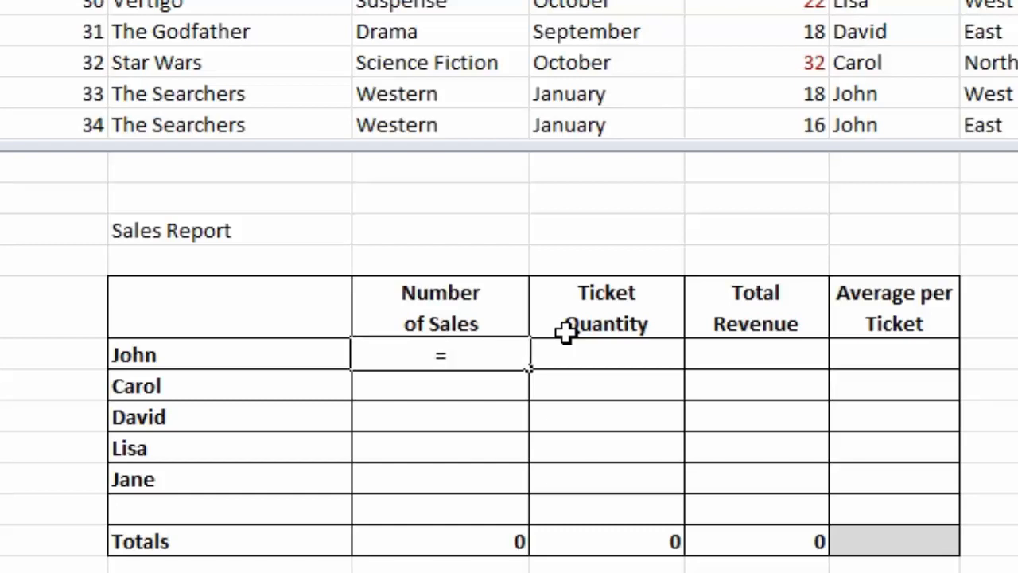
type("count")
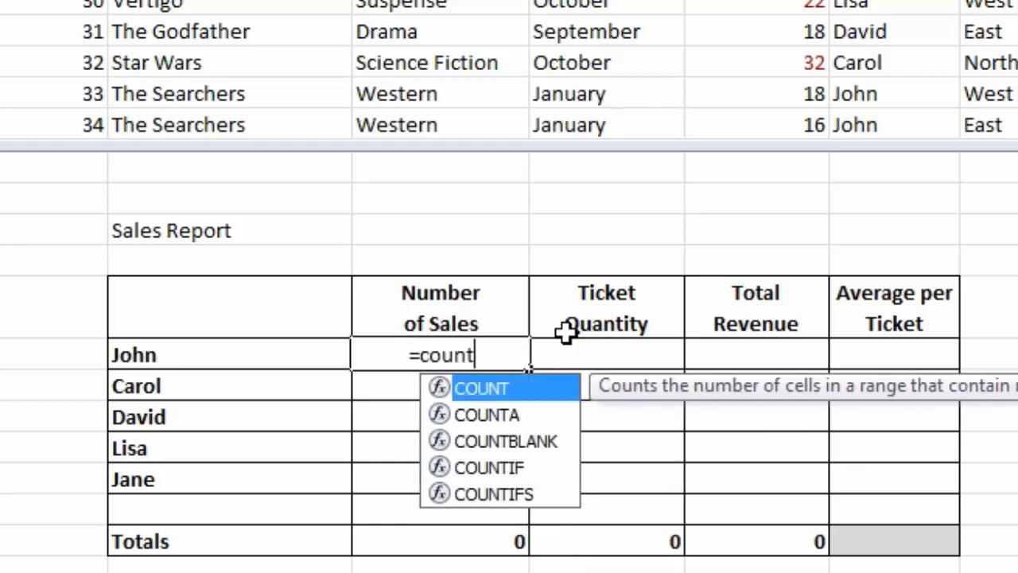
type("if")
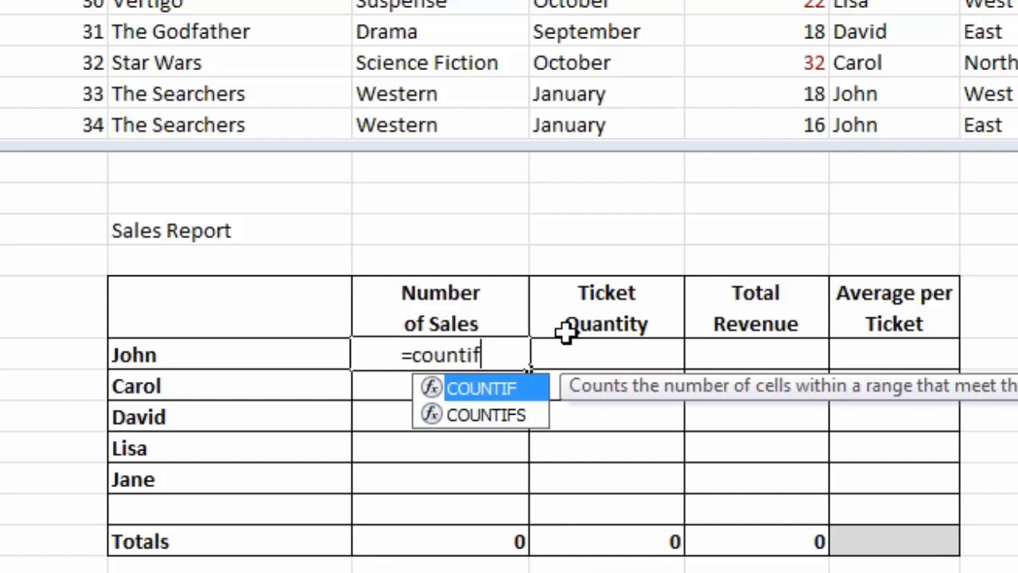
type("(")
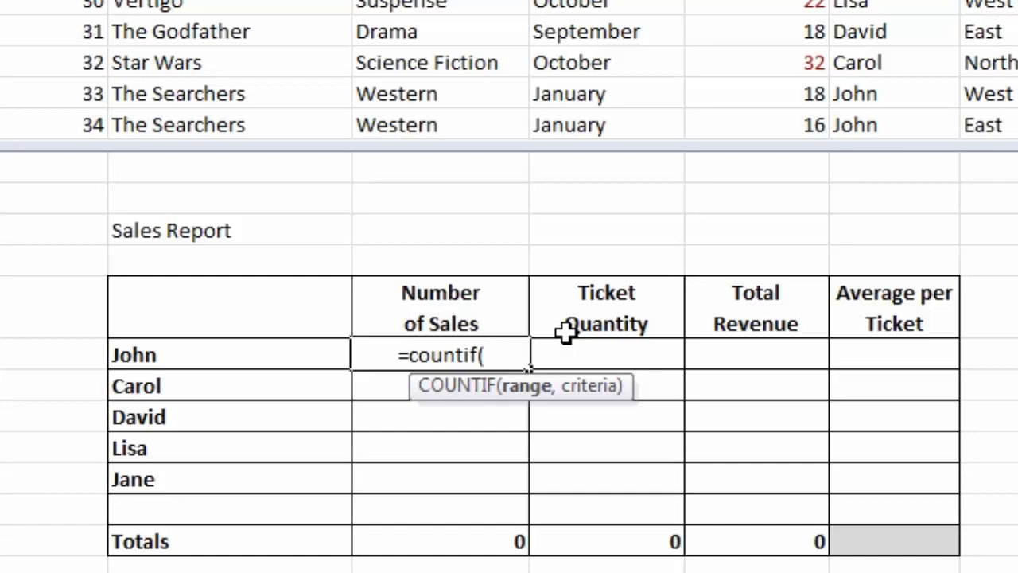
scroll("down", 3)
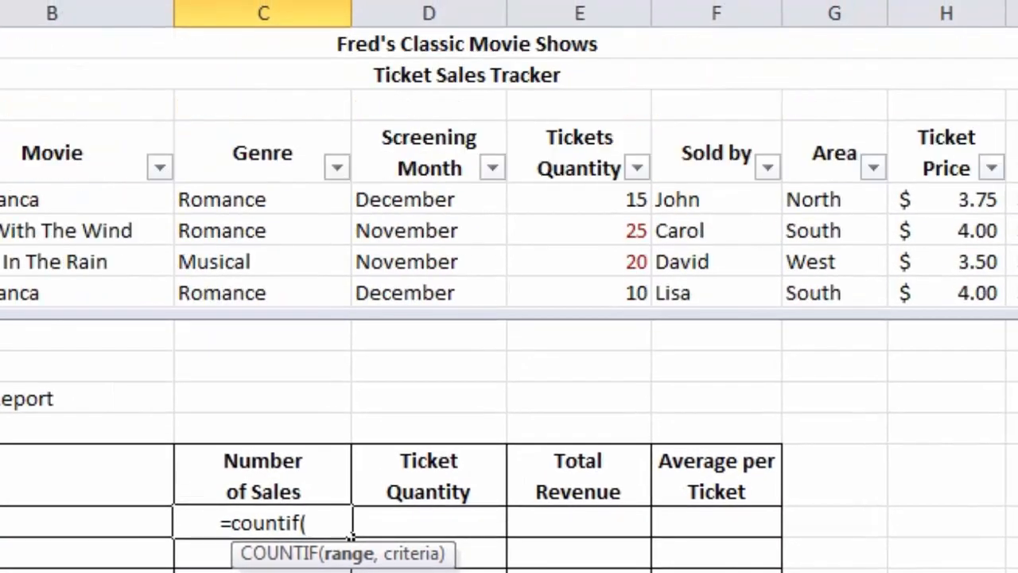
Step: Give John's COUNTIF the absolute range $F$5:$F$55 and his name cell B61 as criteria
left_click(713, 199)
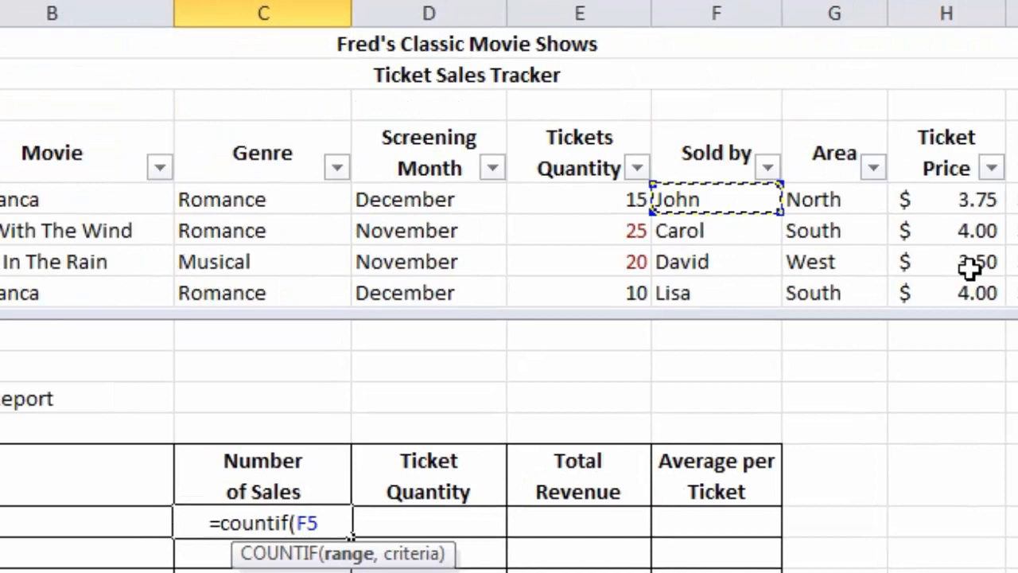
key("ctrl+shift+down")
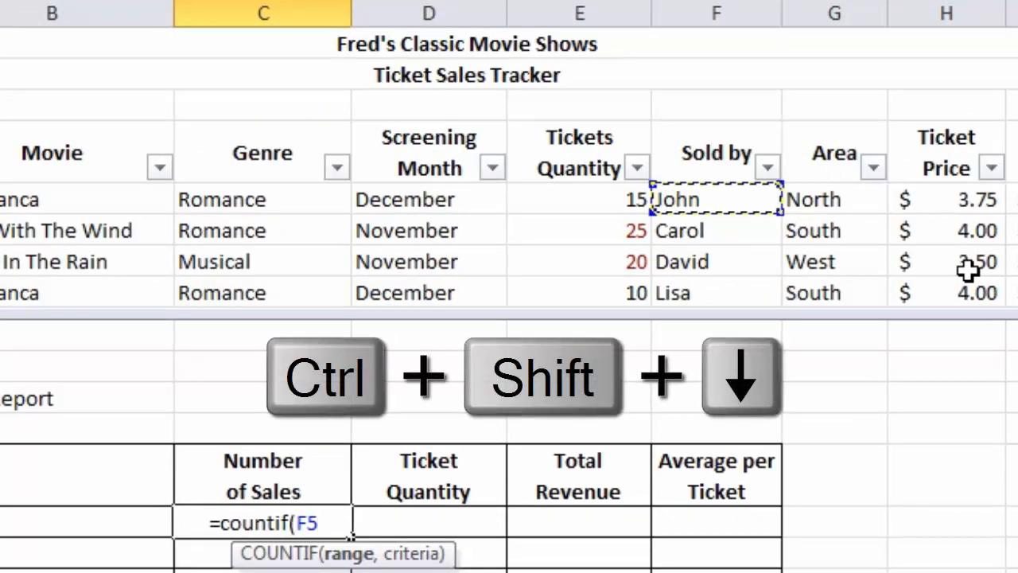
key("ctrl+shift+down")
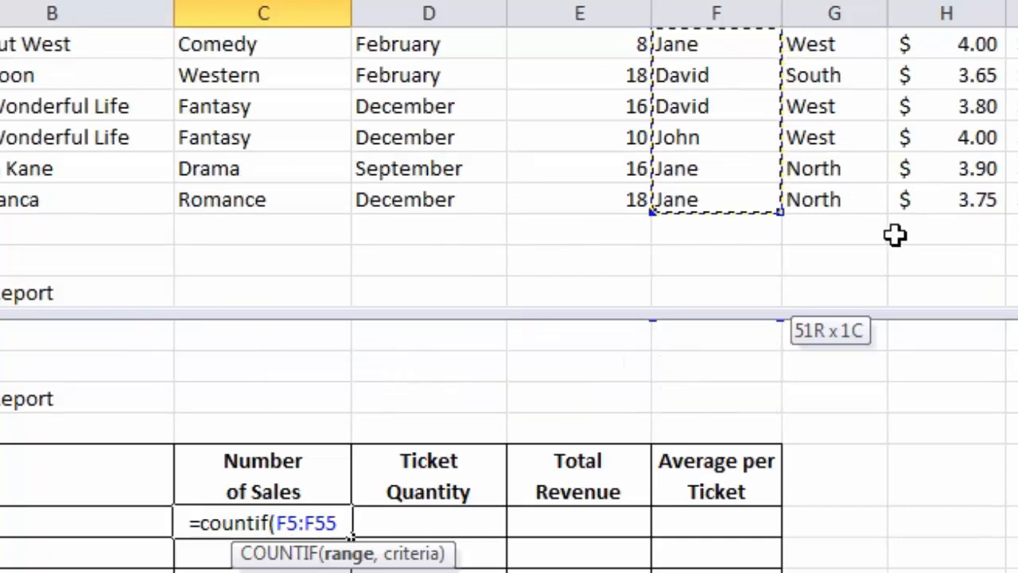
key("F4")
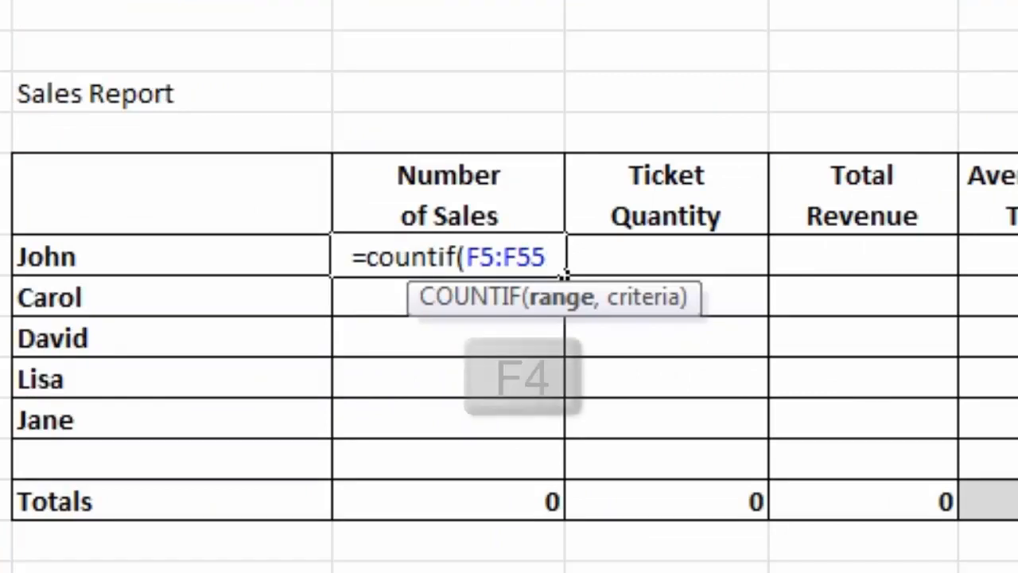
key("F4")
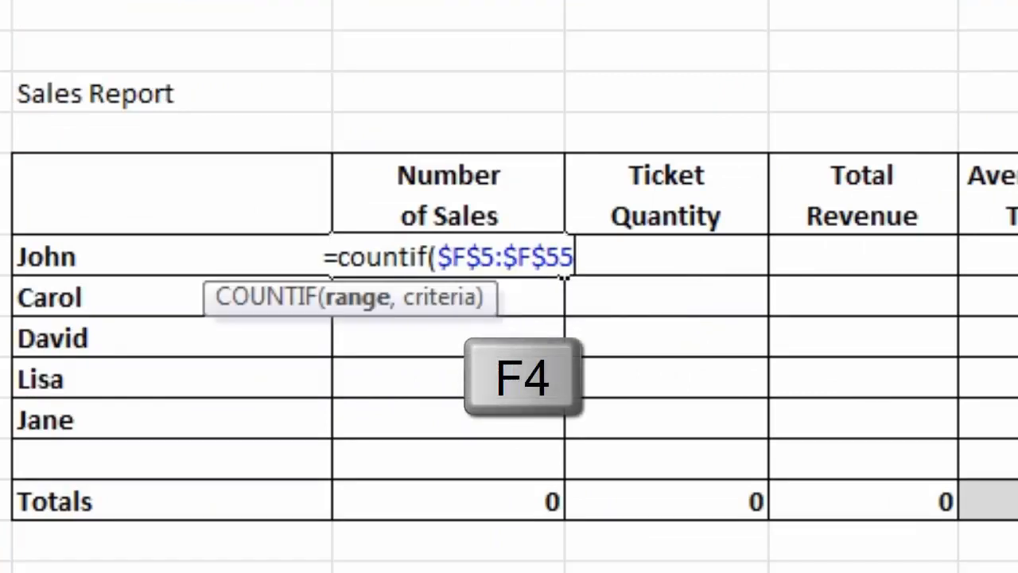
key("f4")
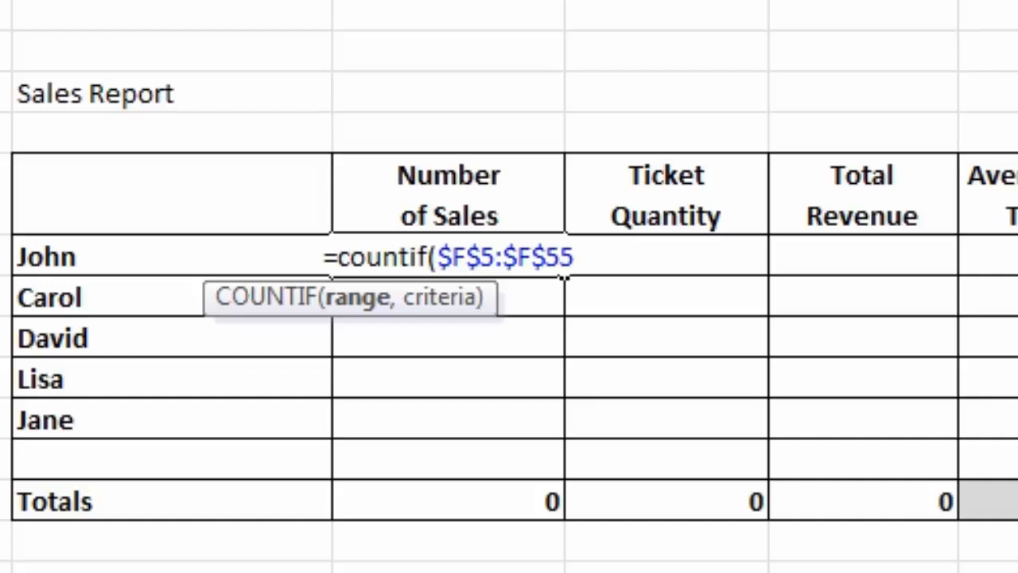
type(",")
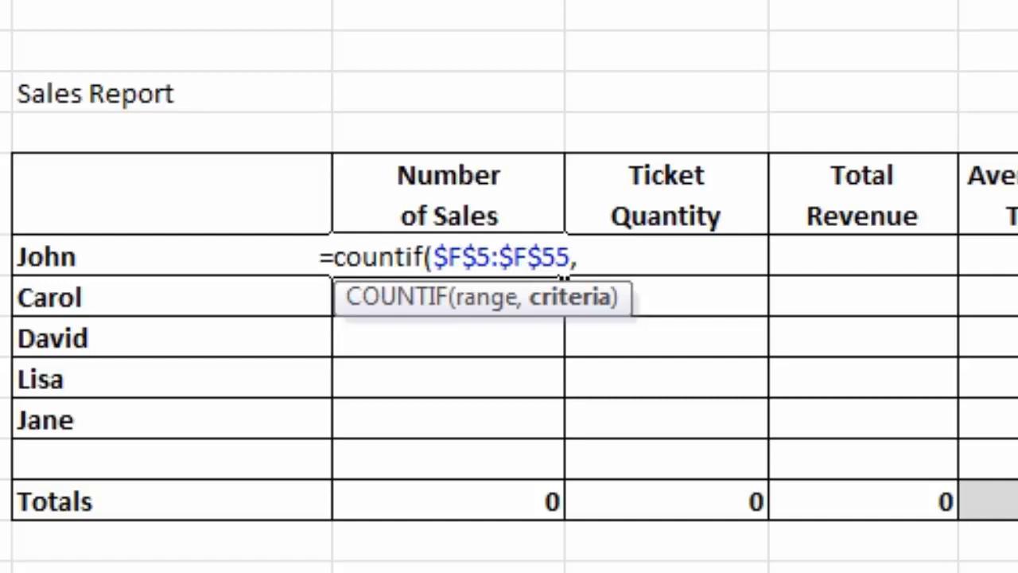
left_click(46, 256)
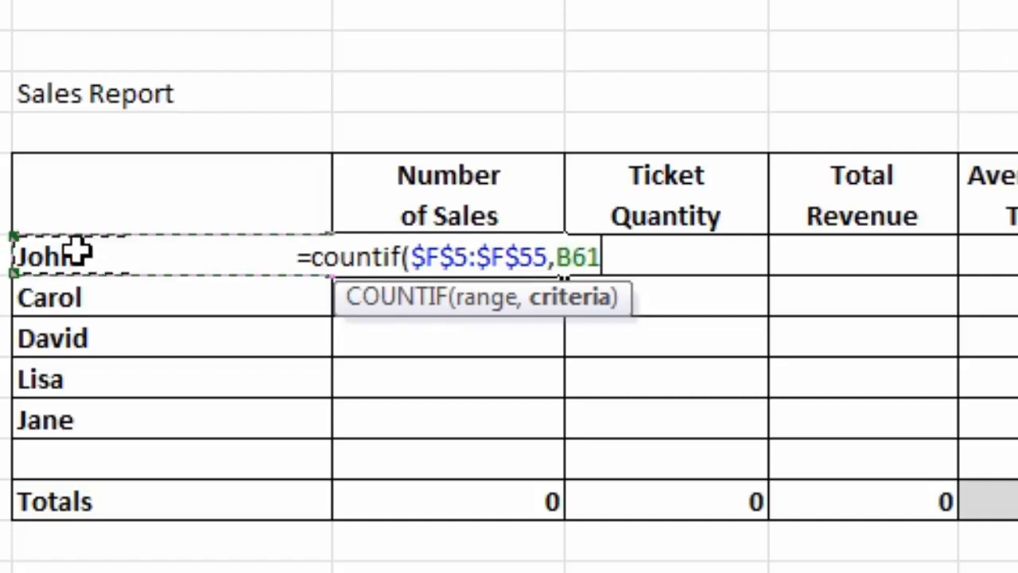
mouse_move(712, 305)
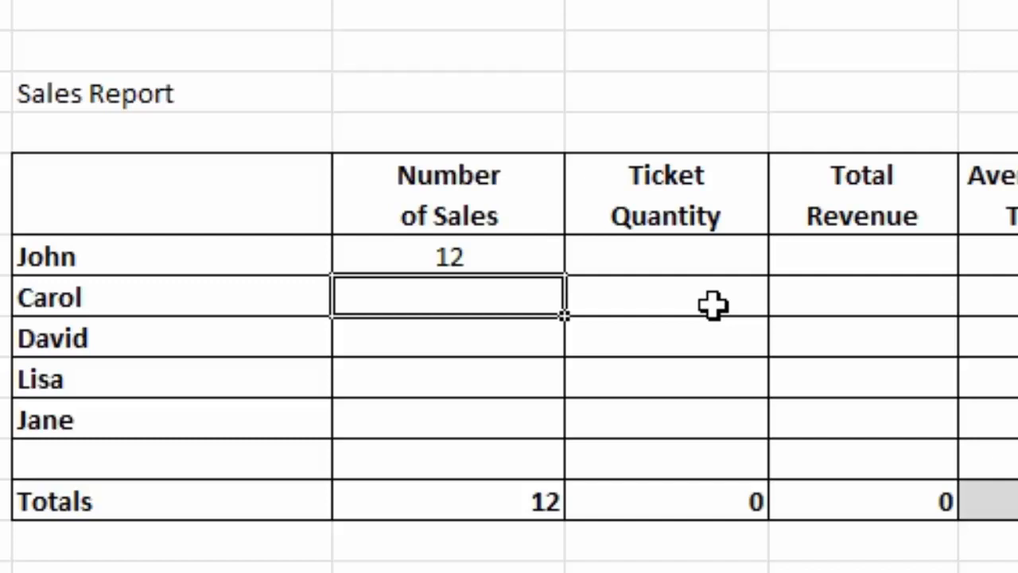
Step: Build Carol's COUNTIF over the Sold by range F5:F55 with criteria B62, giving 7
type("=countif")
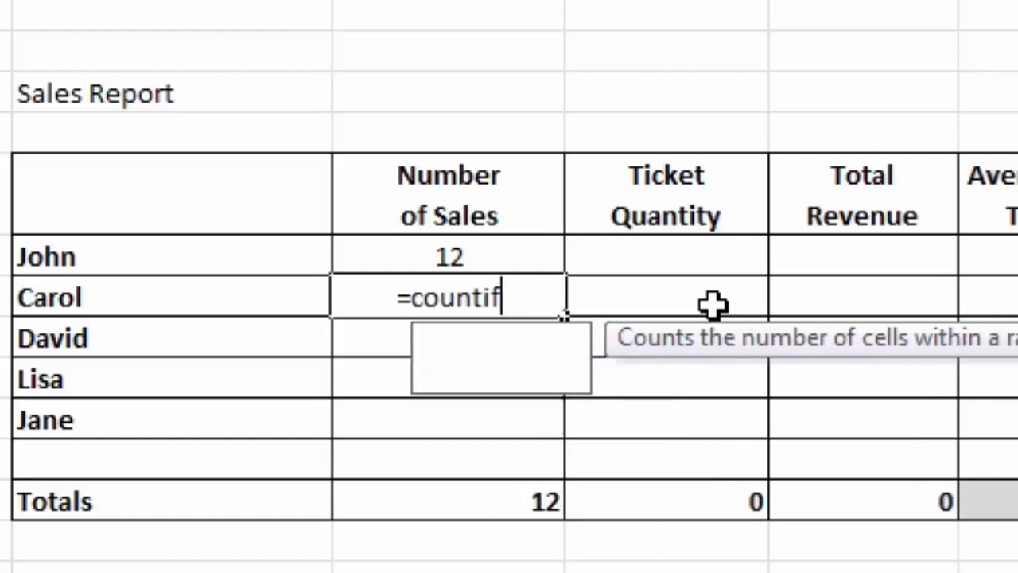
type("(F55")
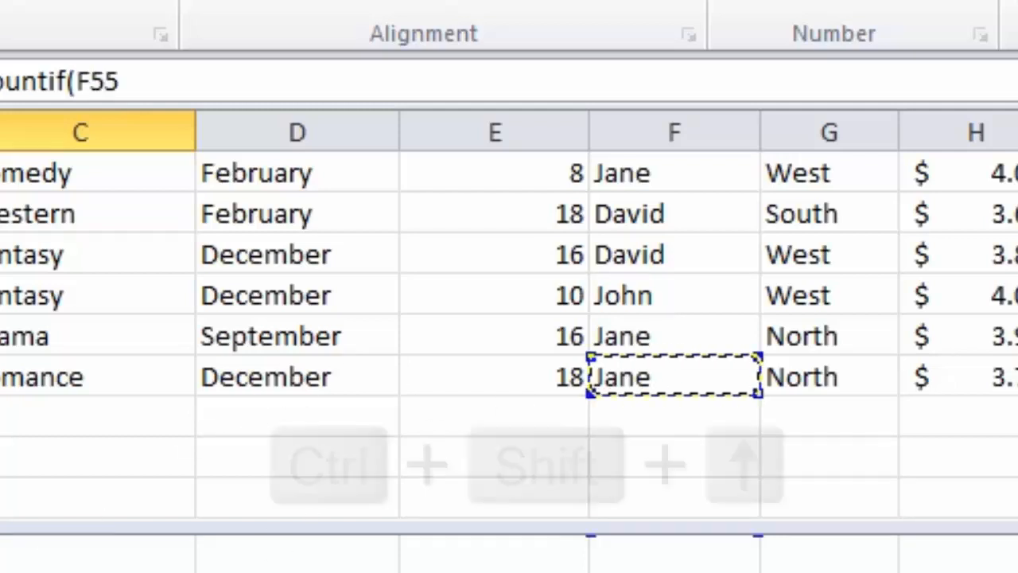
key("ctrl+shift+up")
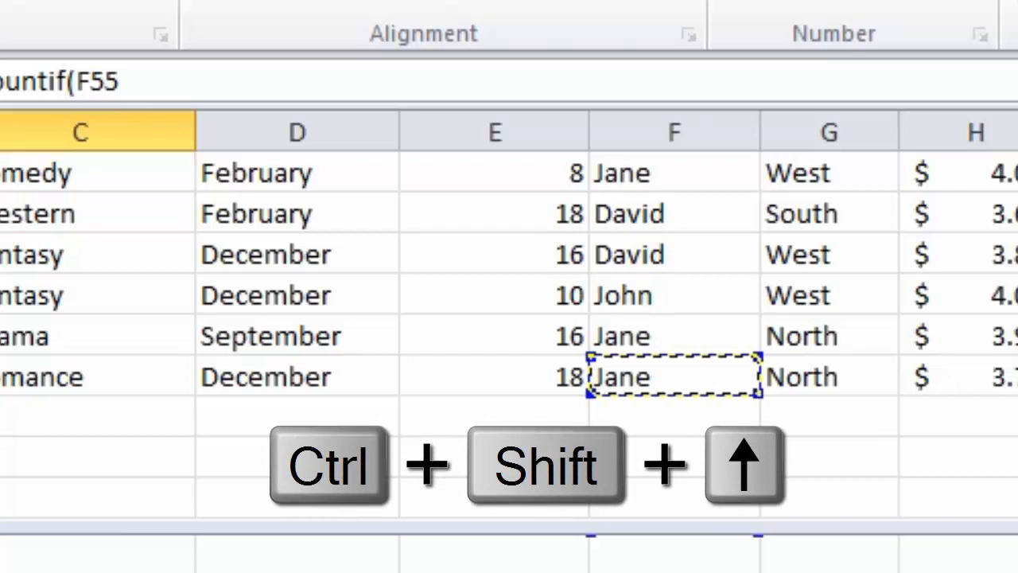
key("ctrl+shift+up")
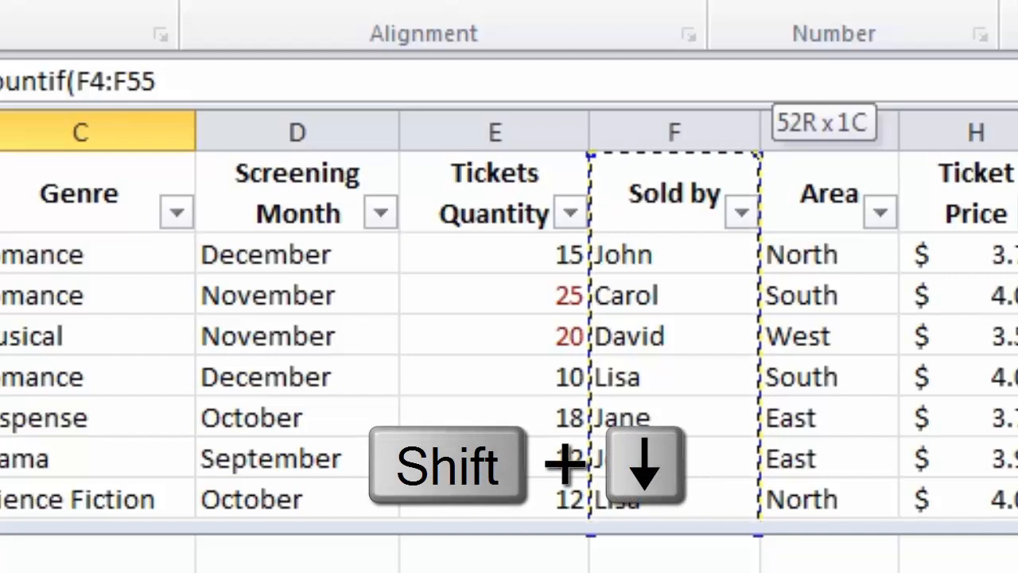
key("shift+down")
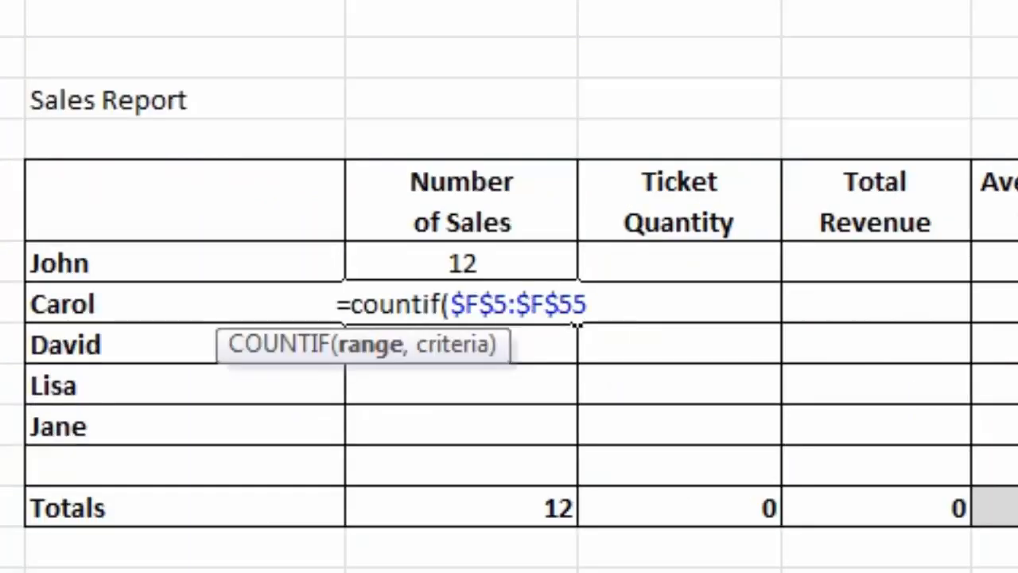
type(",")
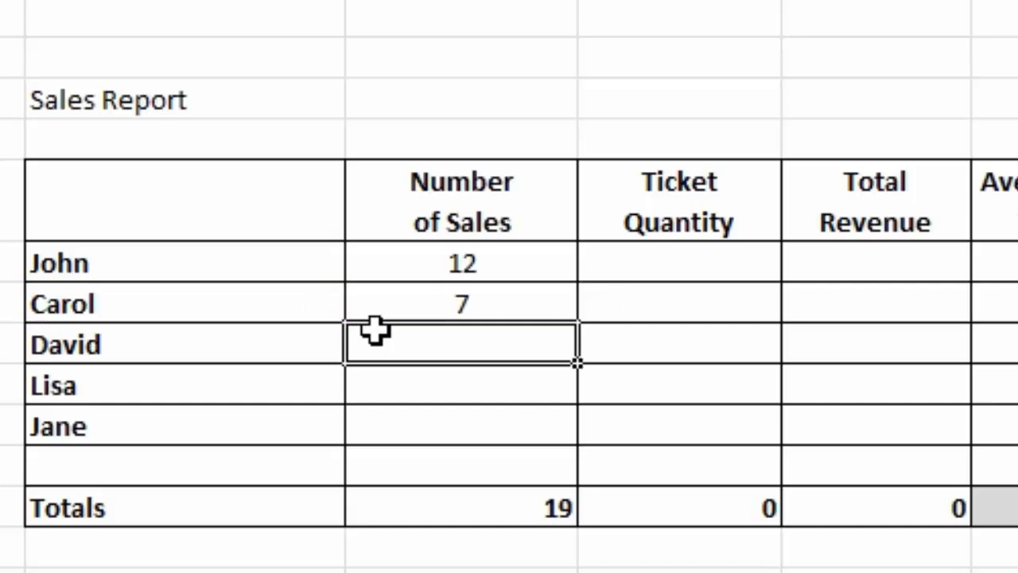
mouse_move(369, 330)
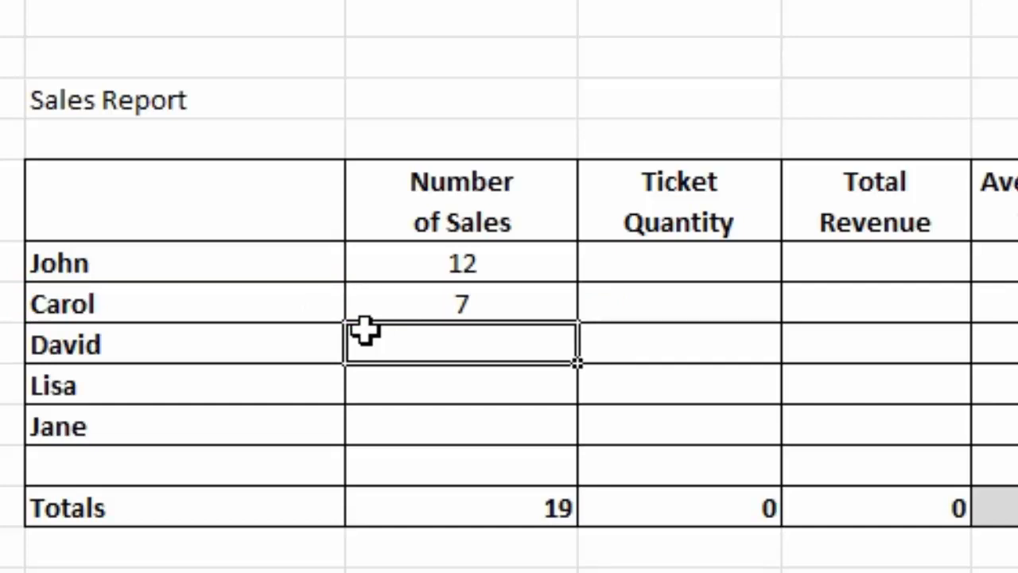
Step: Fill Carol's COUNTIF down to David, Lisa and Jane, giving 11, 12 and 9
left_click(460, 303)
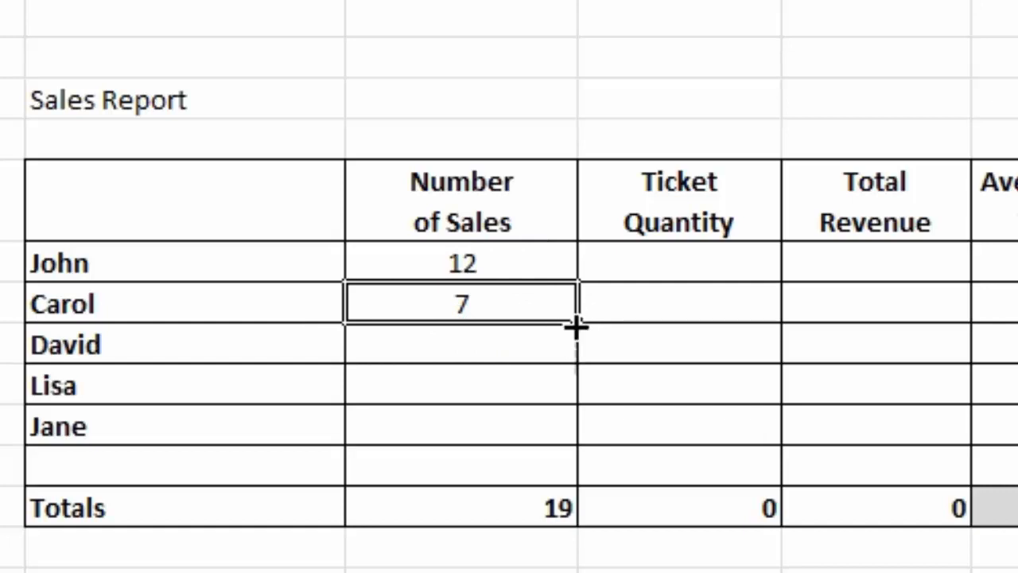
left_click_drag(576, 322, 564, 445)
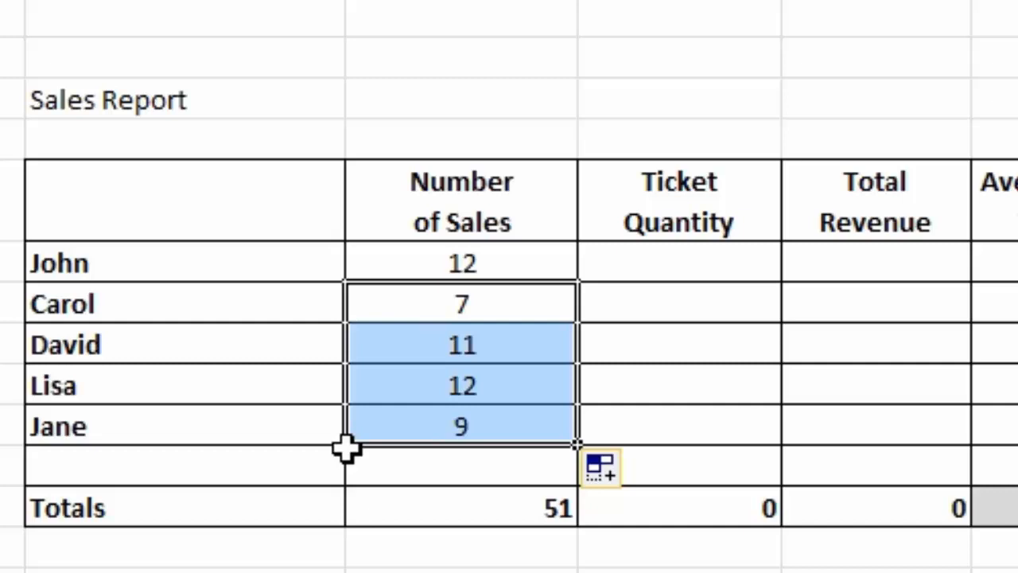
mouse_move(616, 325)
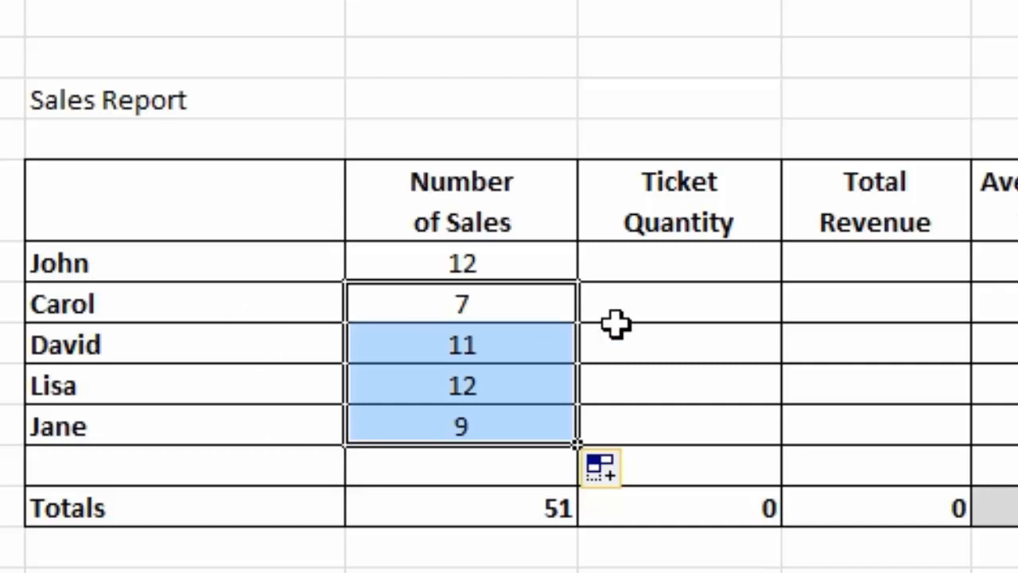
mouse_move(378, 438)
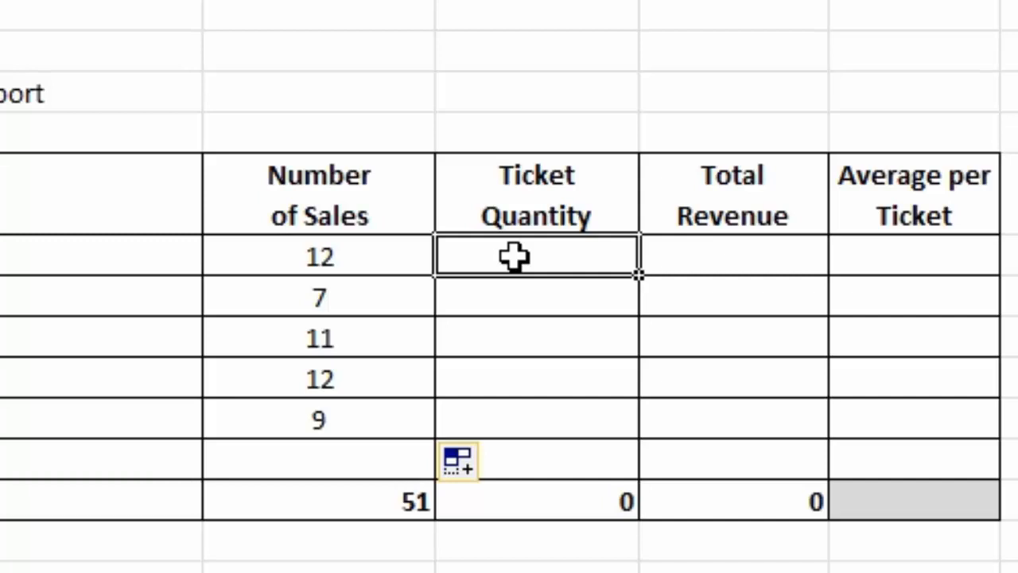
Step: Enter =SUMIF($F$5:$F$55,B61,$E$5:$E$55) for John's Ticket Quantity, showing 190
type("=s")
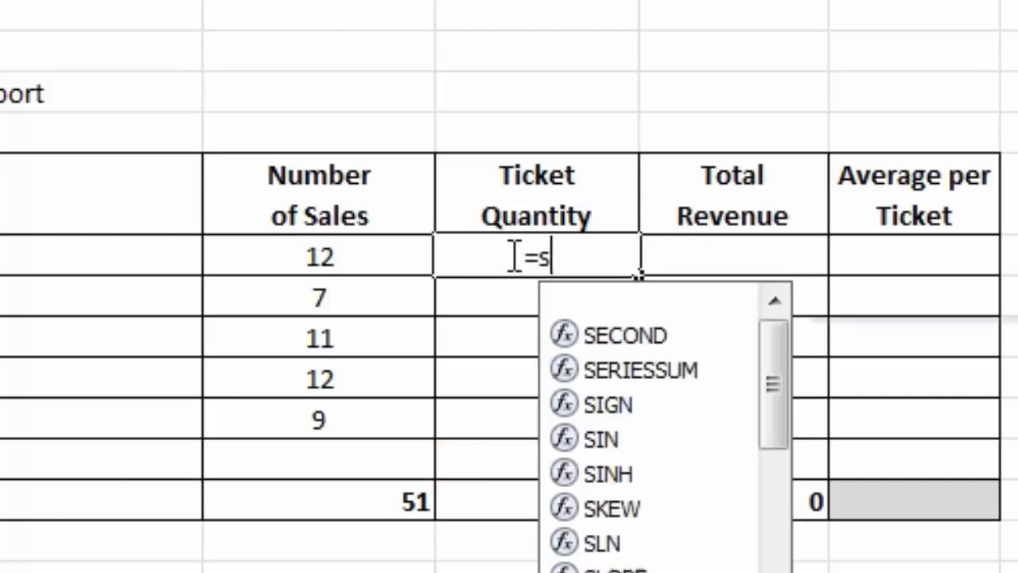
type("umif")
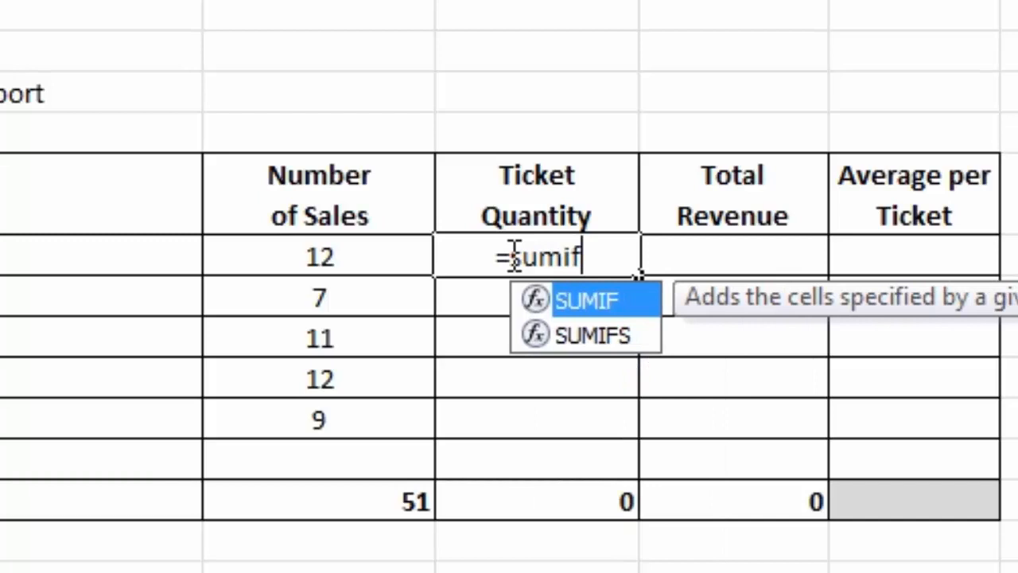
type("(")
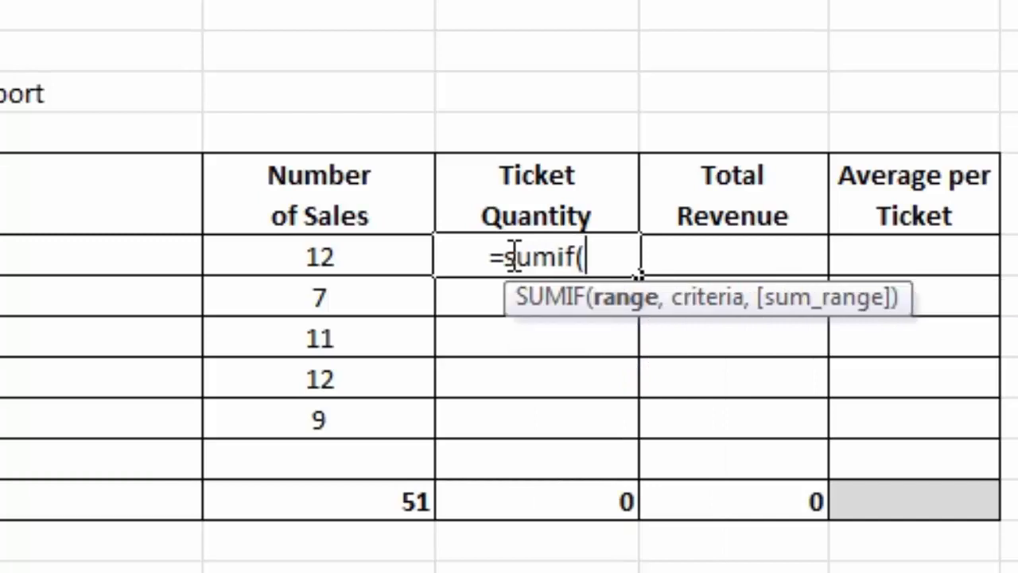
mouse_move(683, 298)
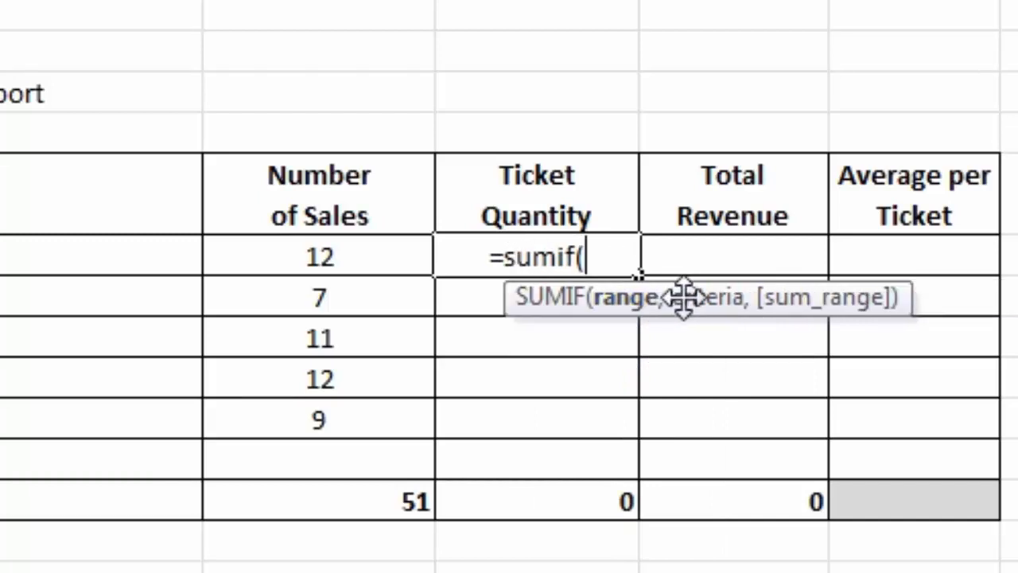
mouse_move(735, 338)
type("F5:F55")
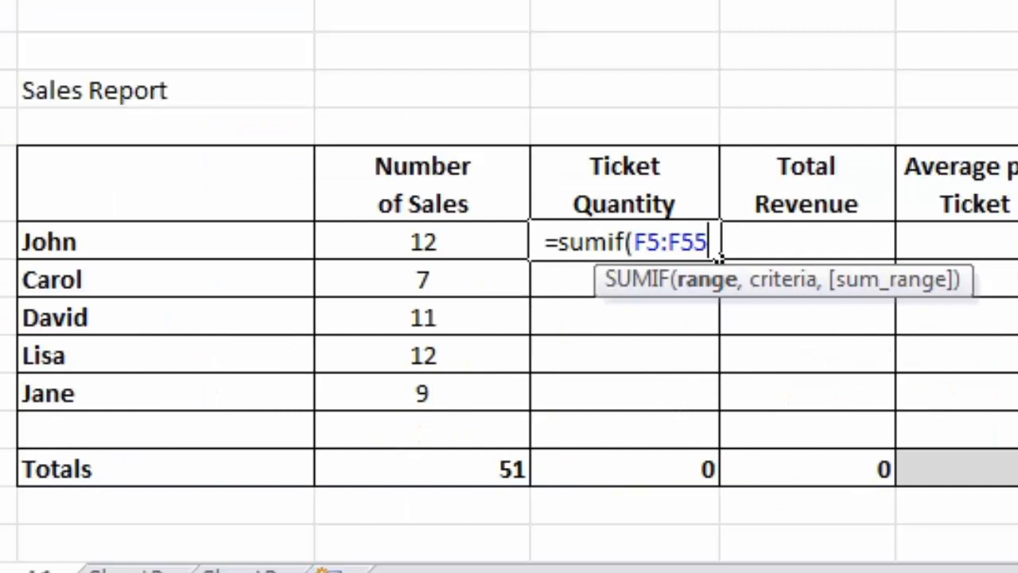
key("f4")
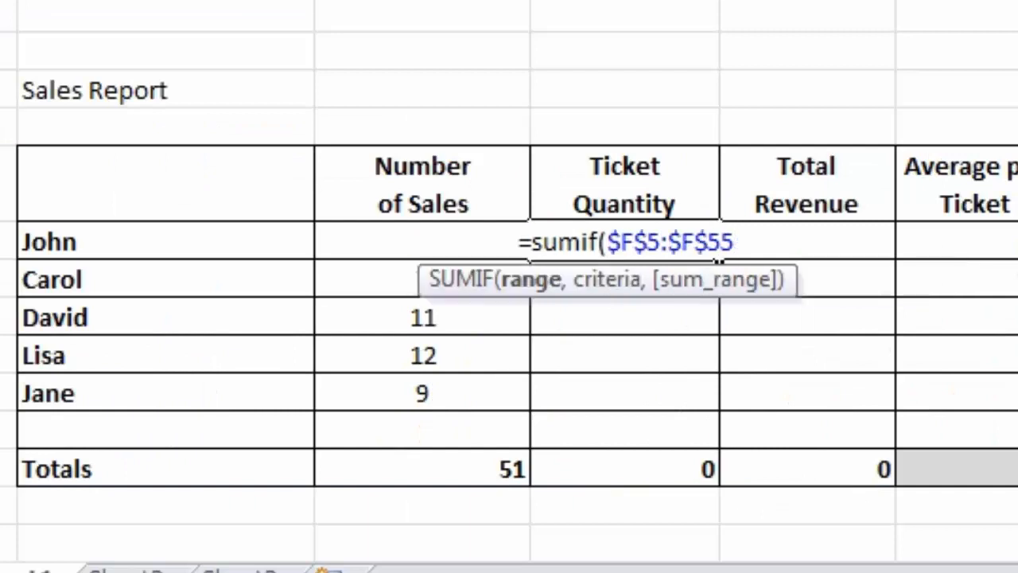
type(",B61,")
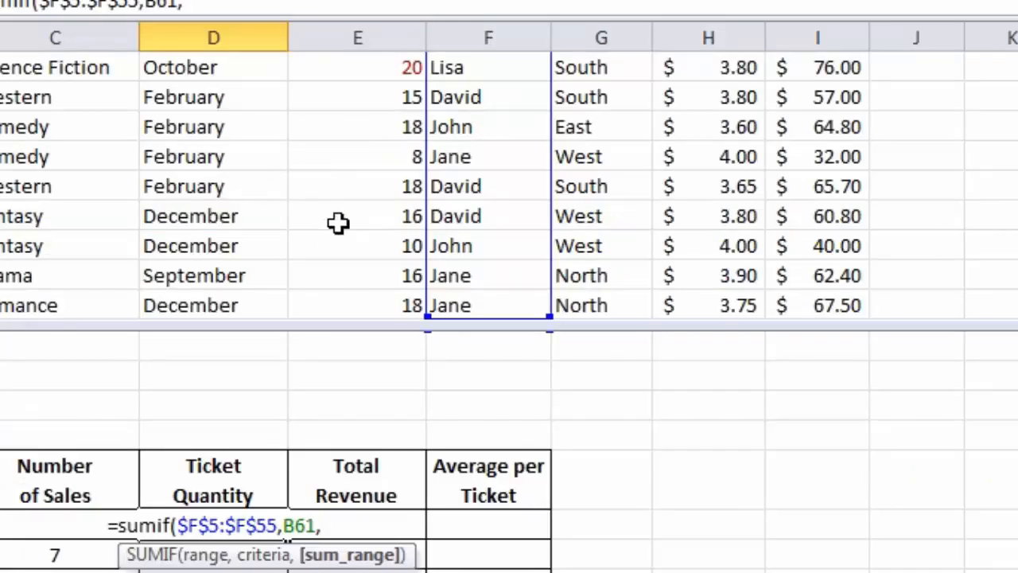
mouse_move(387, 185)
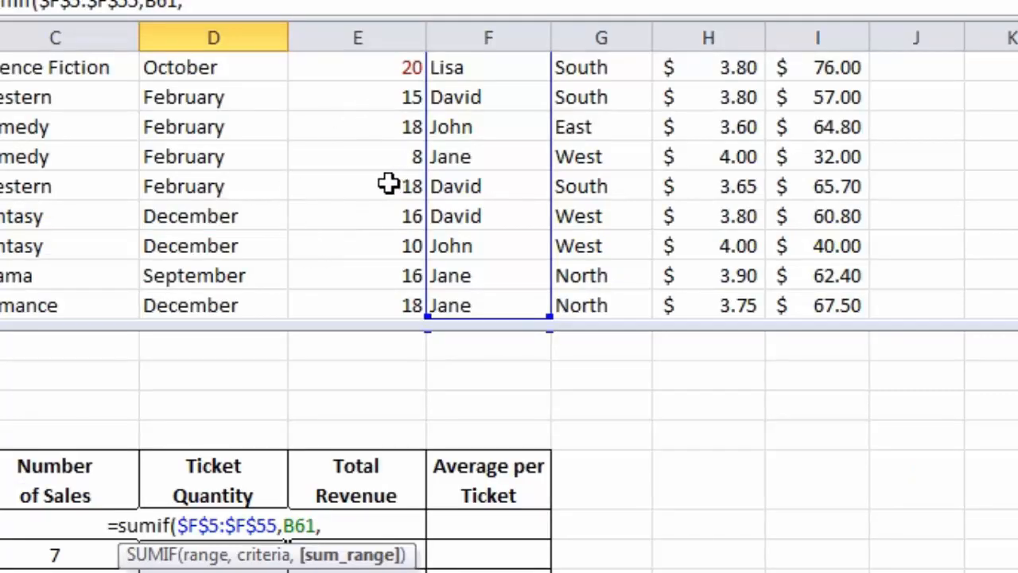
mouse_move(369, 306)
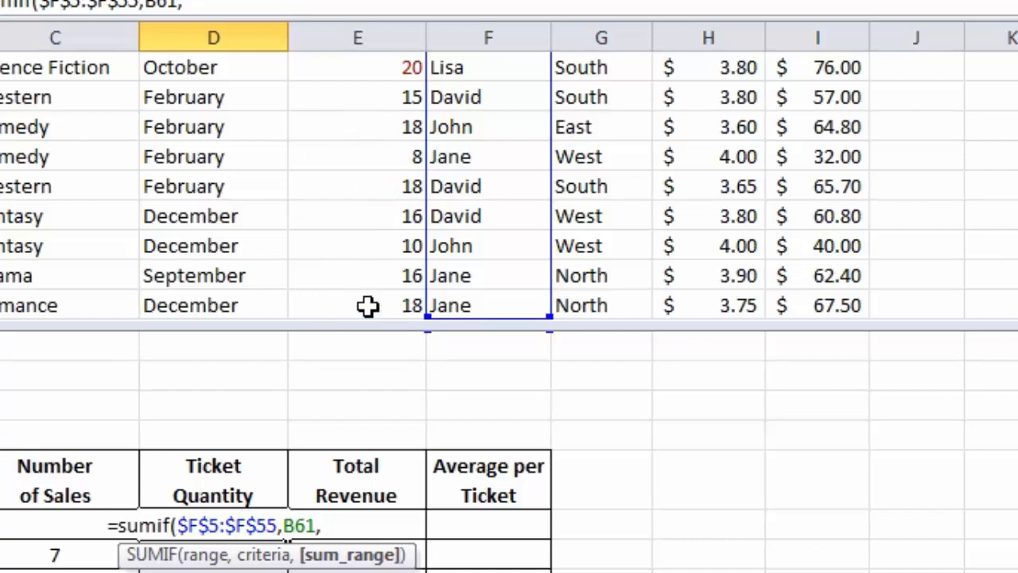
left_click(356, 305)
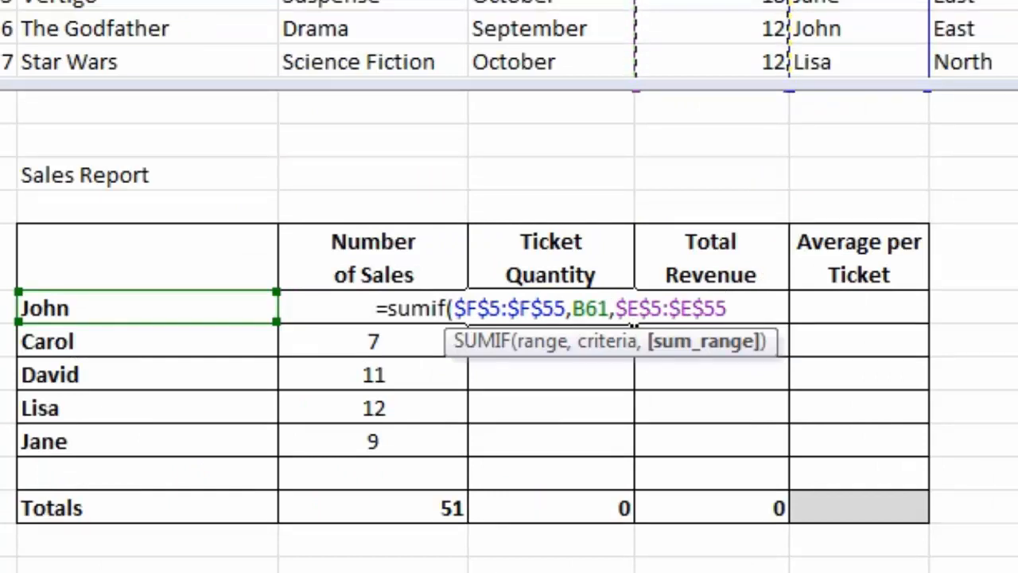
key("Enter")
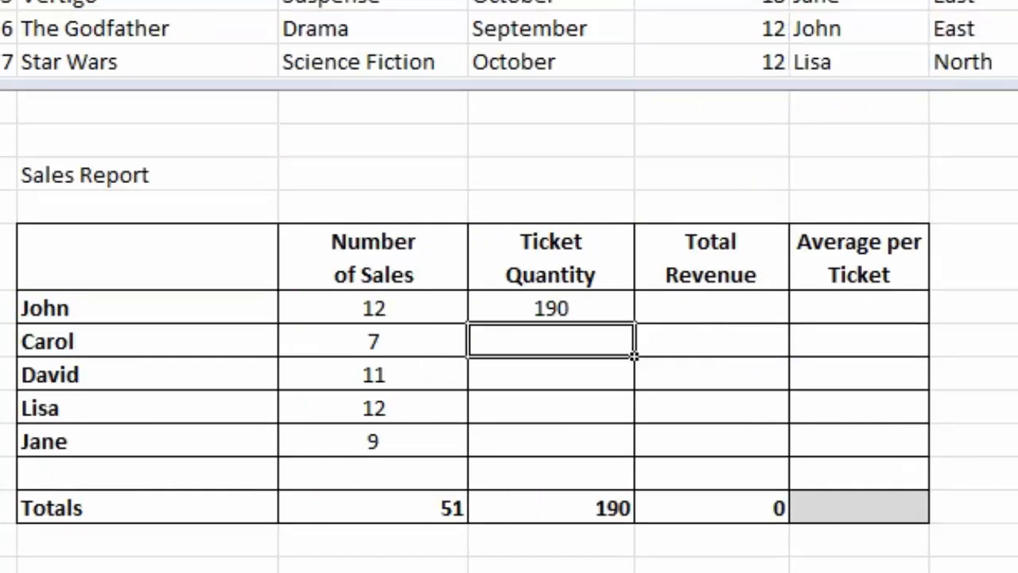
mouse_move(990, 104)
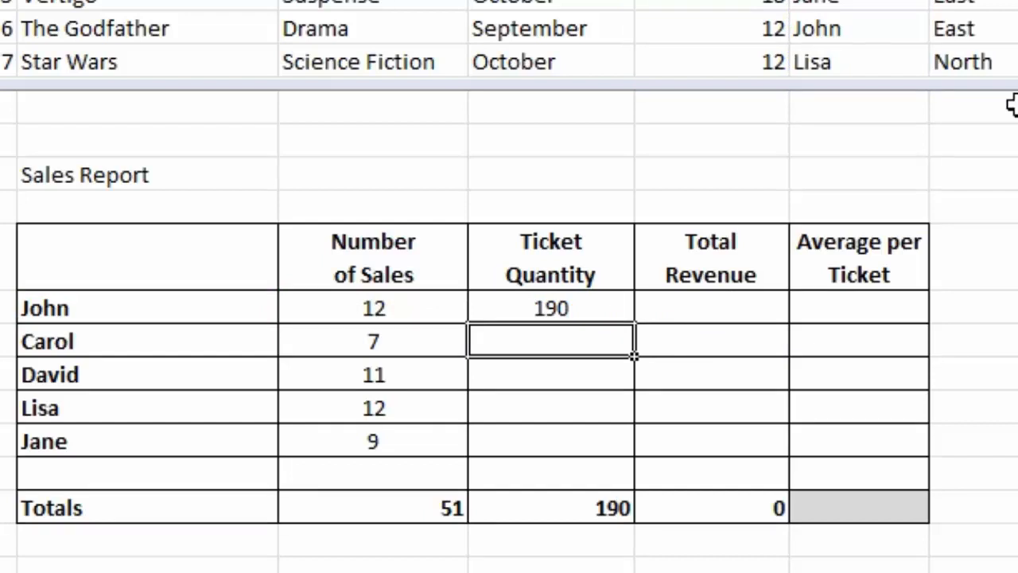
mouse_move(589, 310)
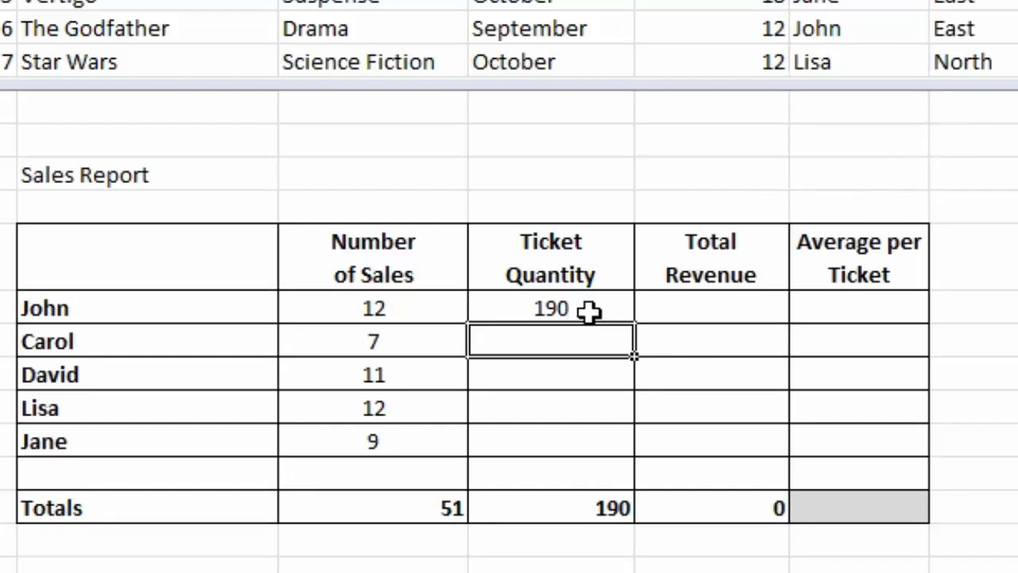
Step: Change The Godfather's ticket quantity from 12 to 15, raising John's quantity to 193
scroll("down", 3)
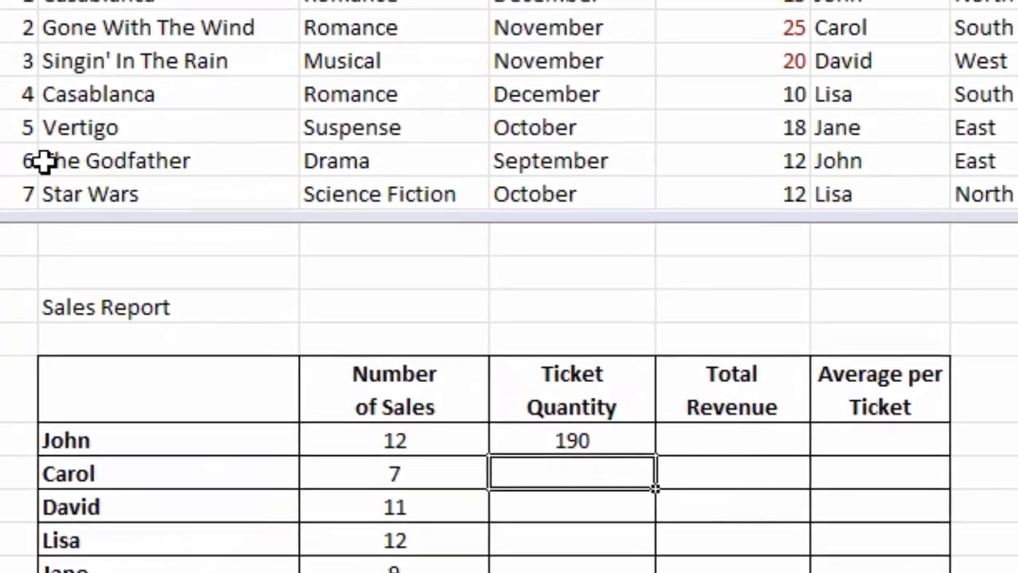
mouse_move(732, 151)
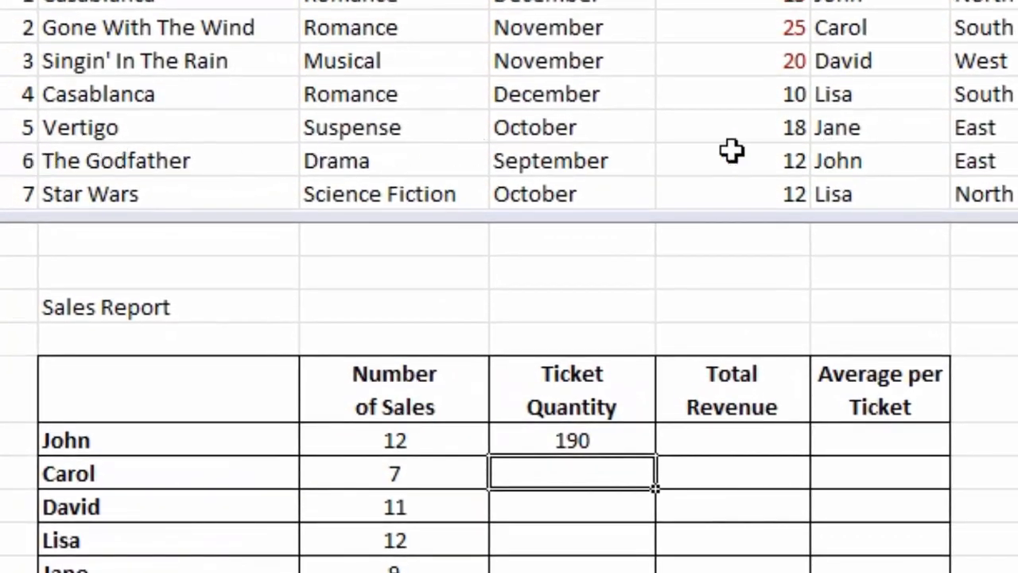
left_click(730, 160)
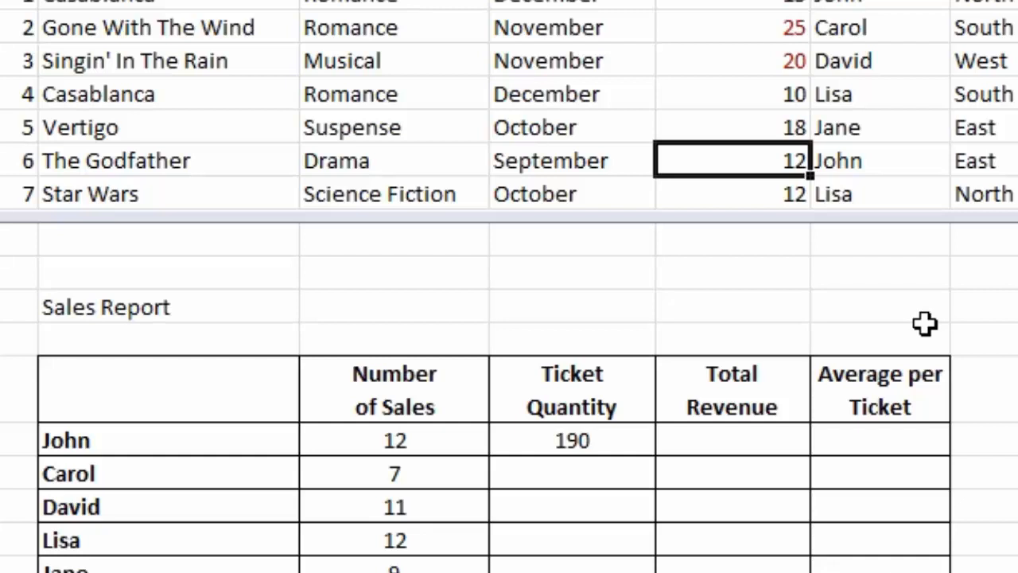
type("15")
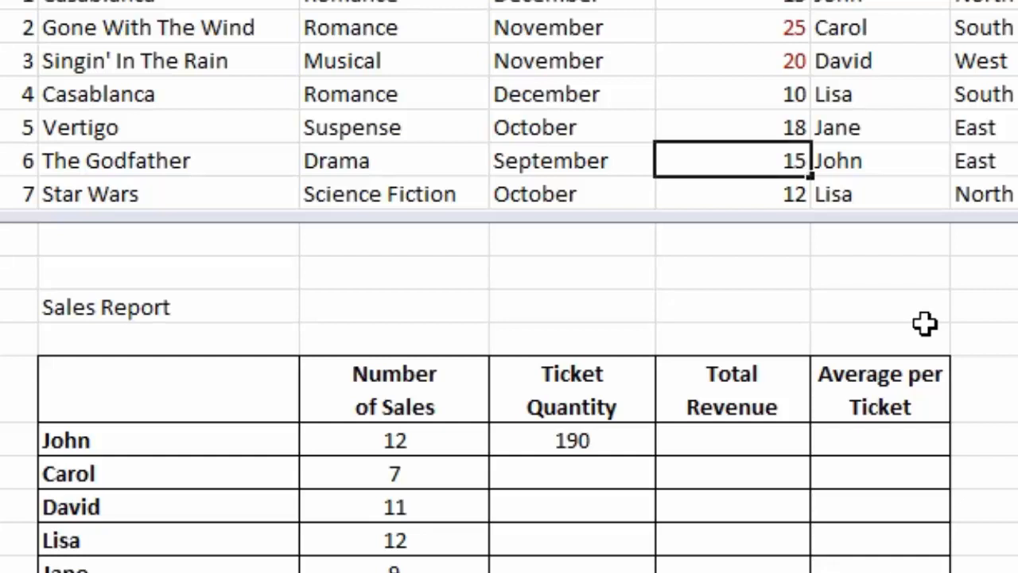
left_click(729, 193)
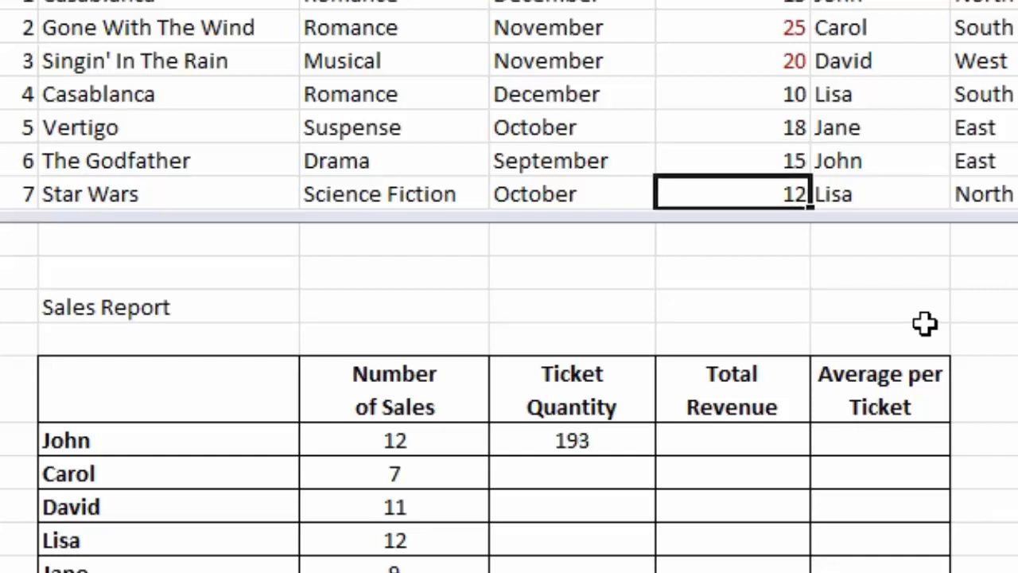
mouse_move(499, 431)
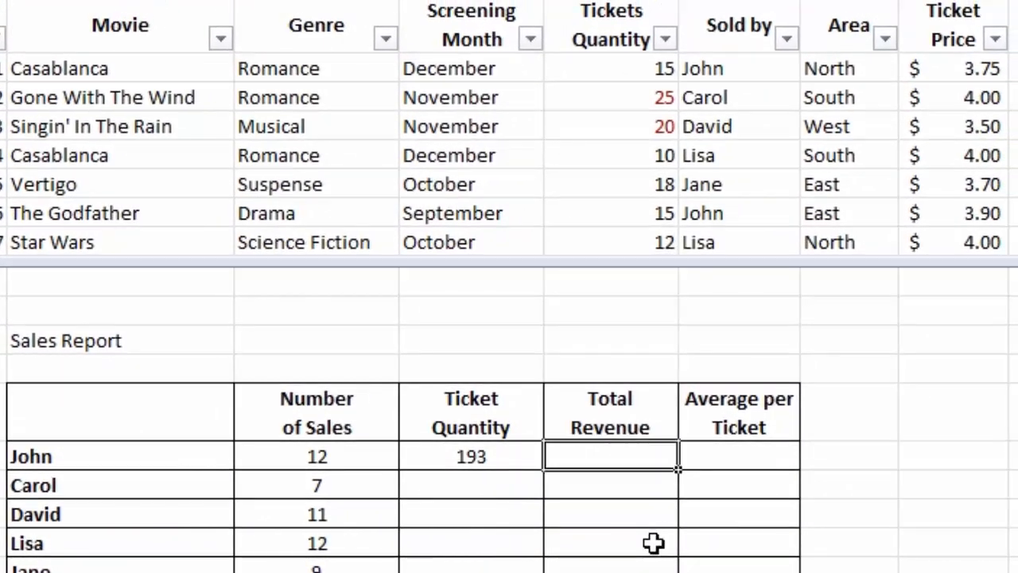
Step: Enter a SUMIF over $F$5:$F$55, criteria B61 and the revenue column for John's Total Revenue (732.05)
type("=s")
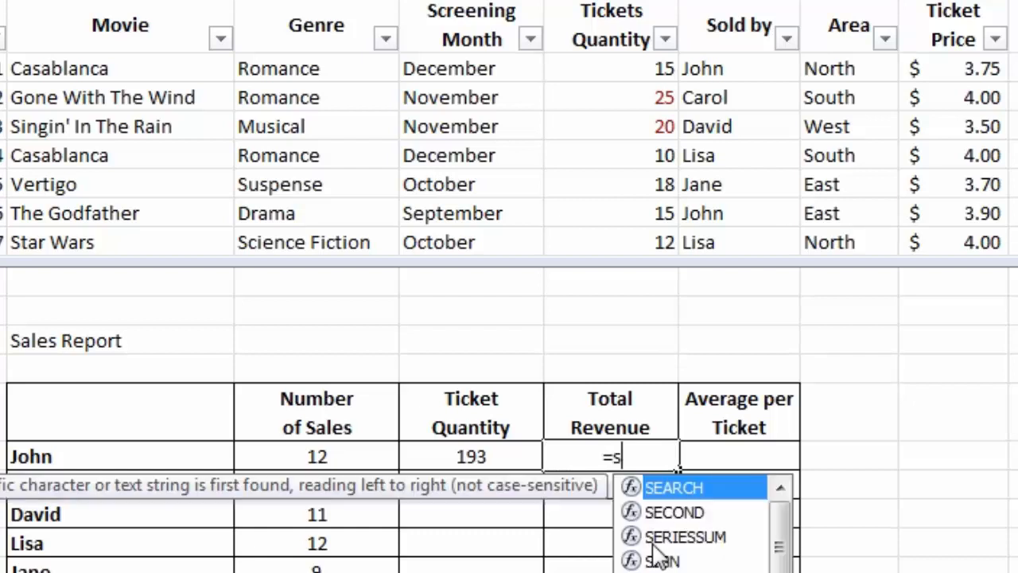
type("umif")
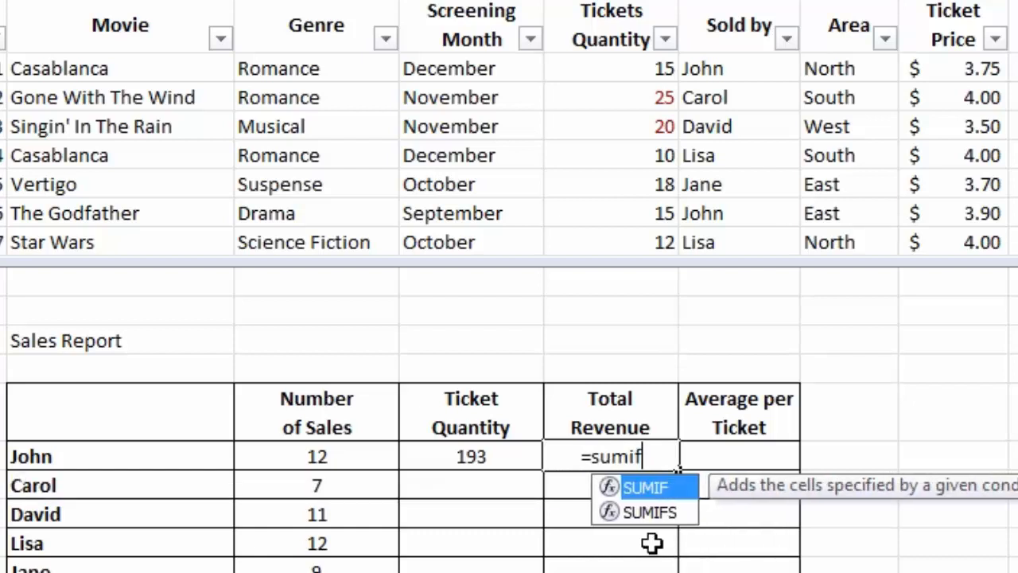
type("(F5:F55")
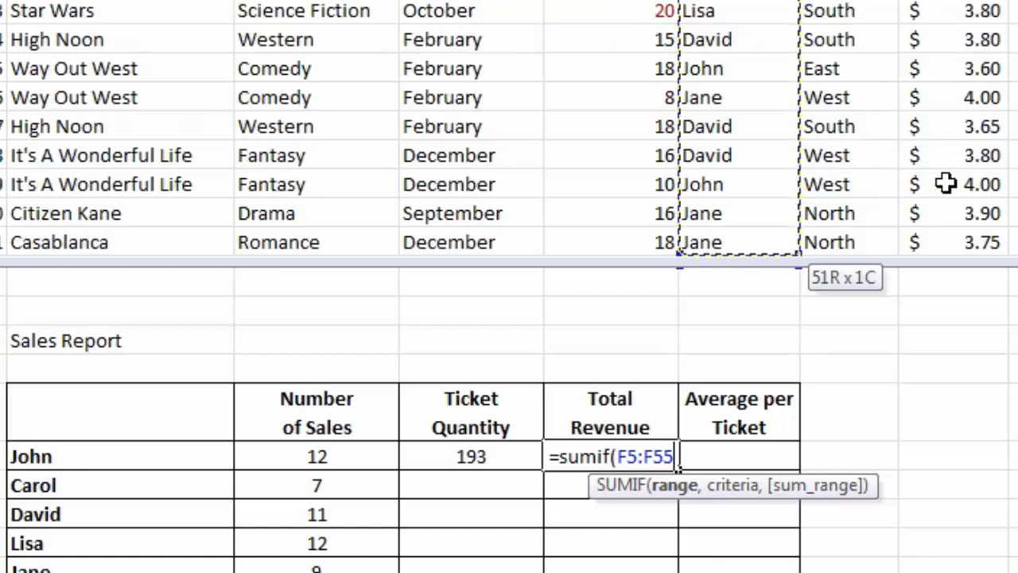
key("f4")
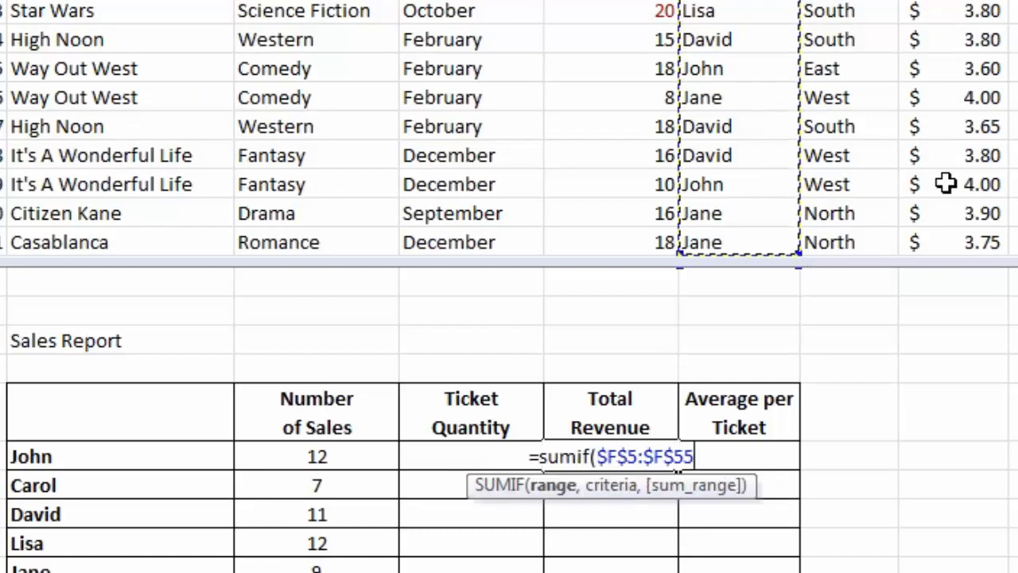
type(",")
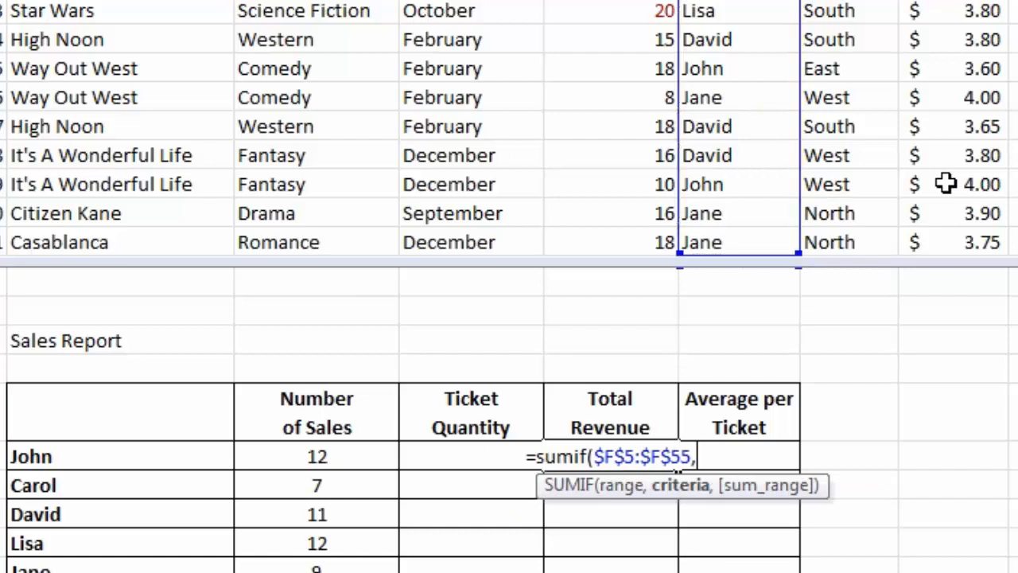
left_click(30, 455)
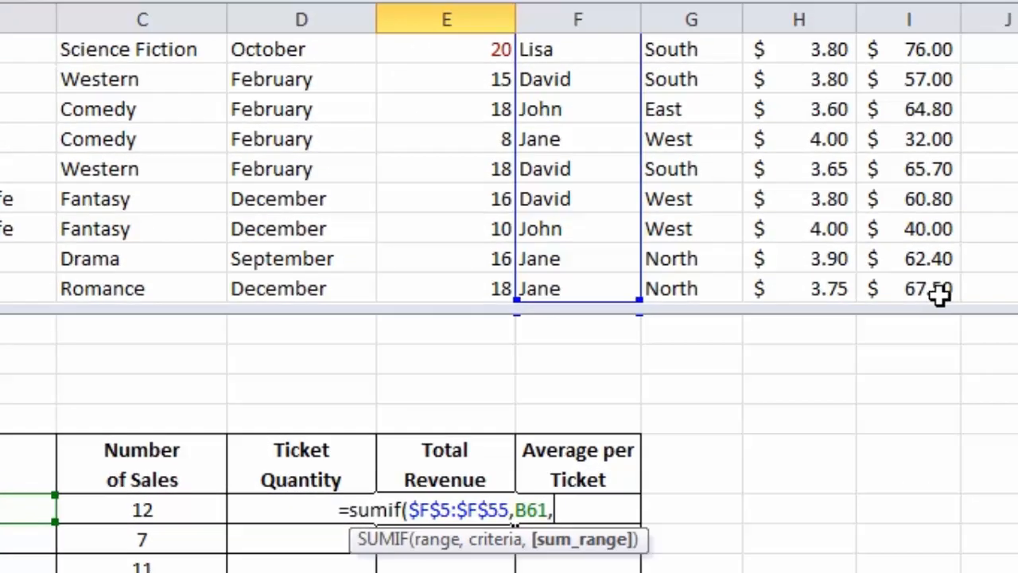
mouse_move(853, 283)
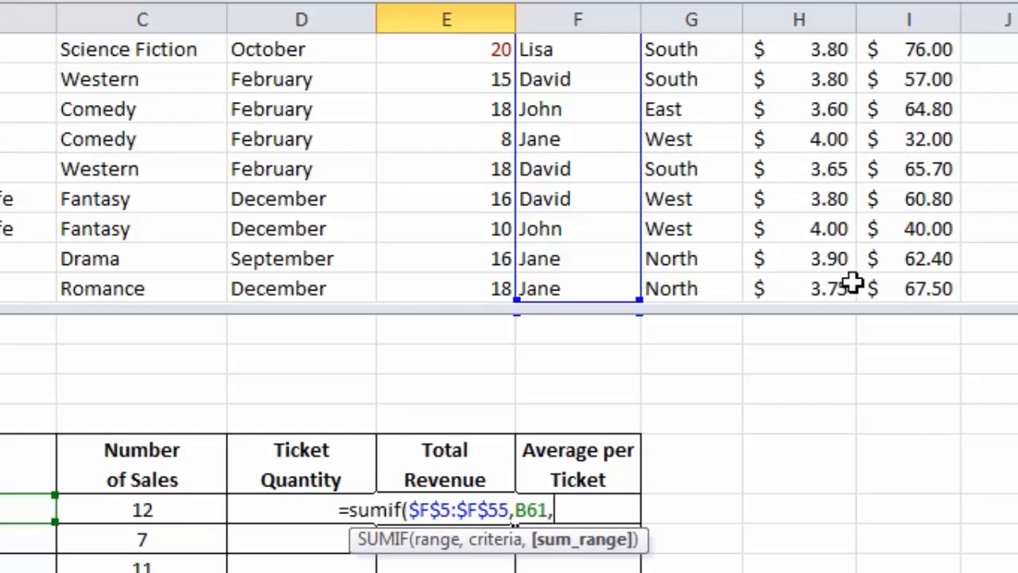
left_click(908, 288)
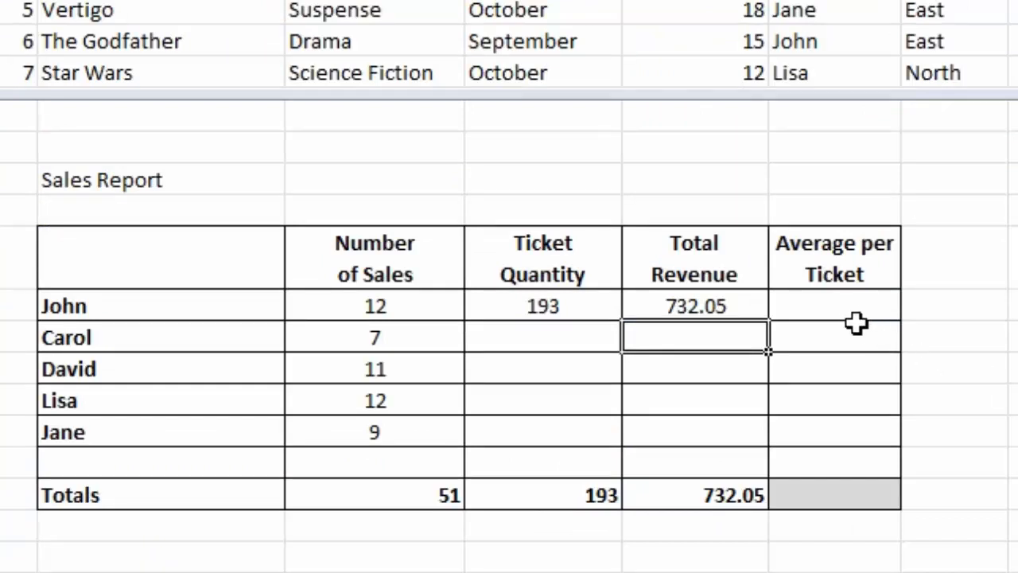
Step: Start John's Average per Ticket formula in E61 as =D61, his Total Revenue
left_click(833, 305)
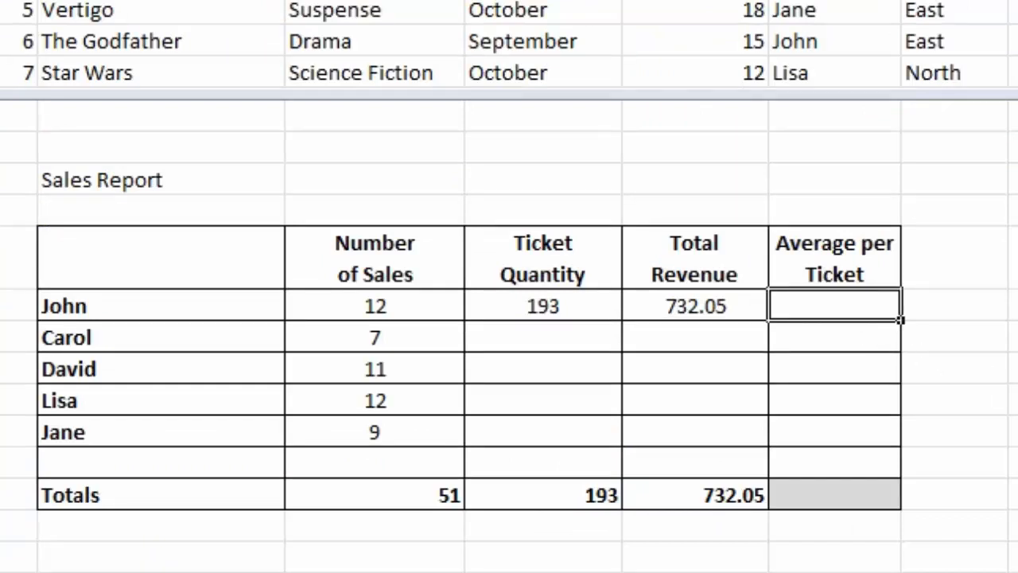
type("=")
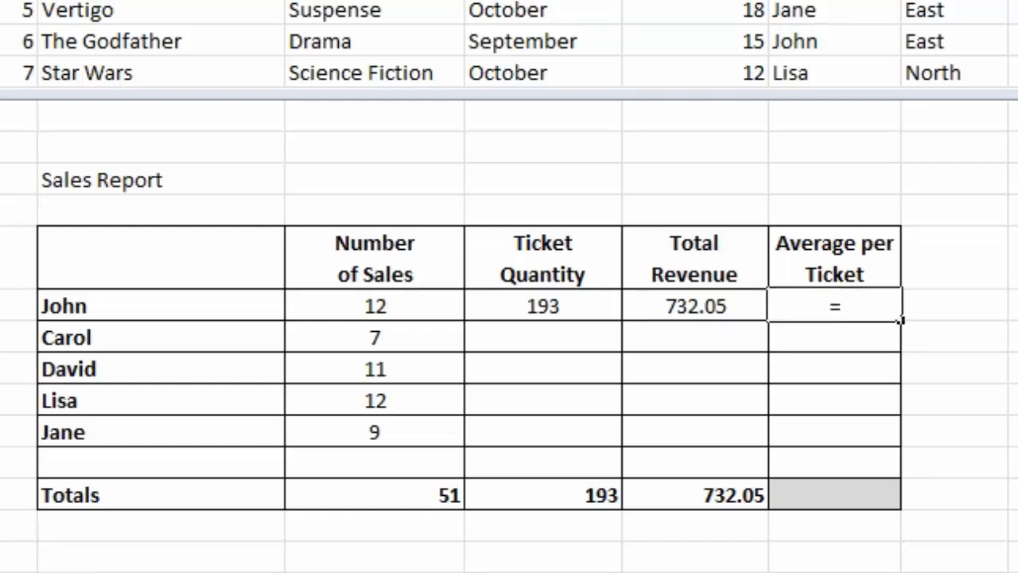
left_click(694, 306)
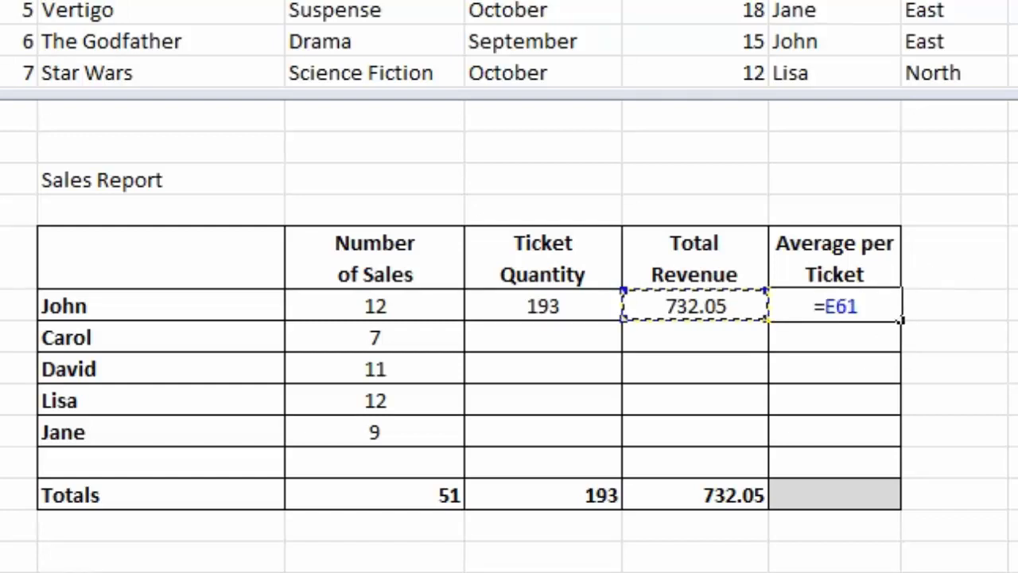